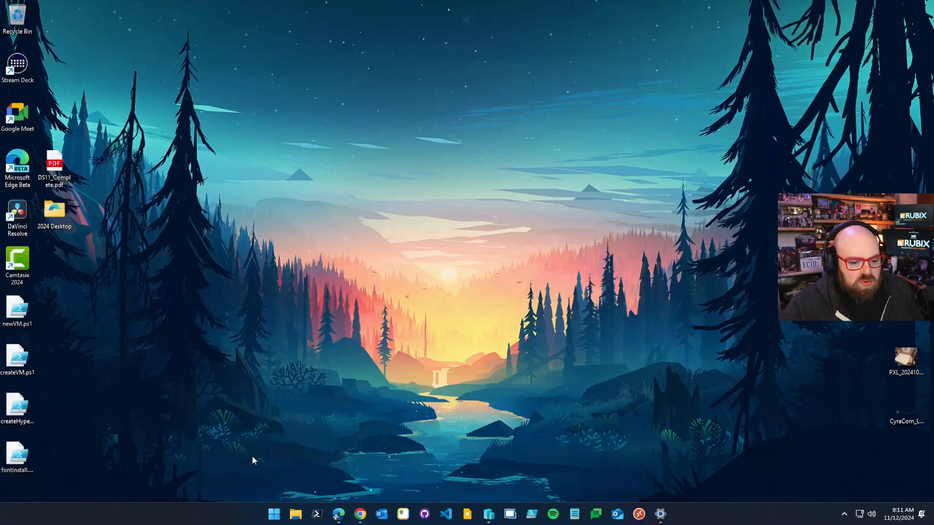
pyautogui.moveTo(138, 442)
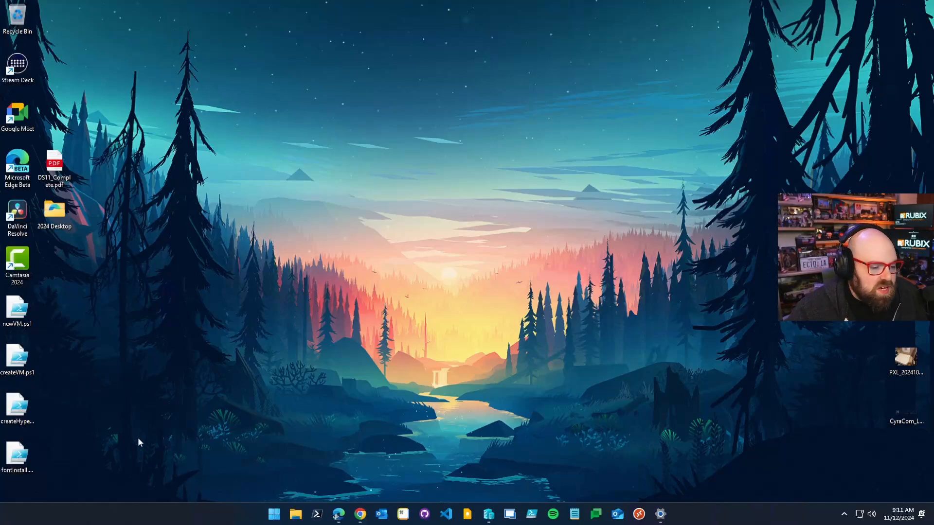
pyautogui.moveTo(381, 367)
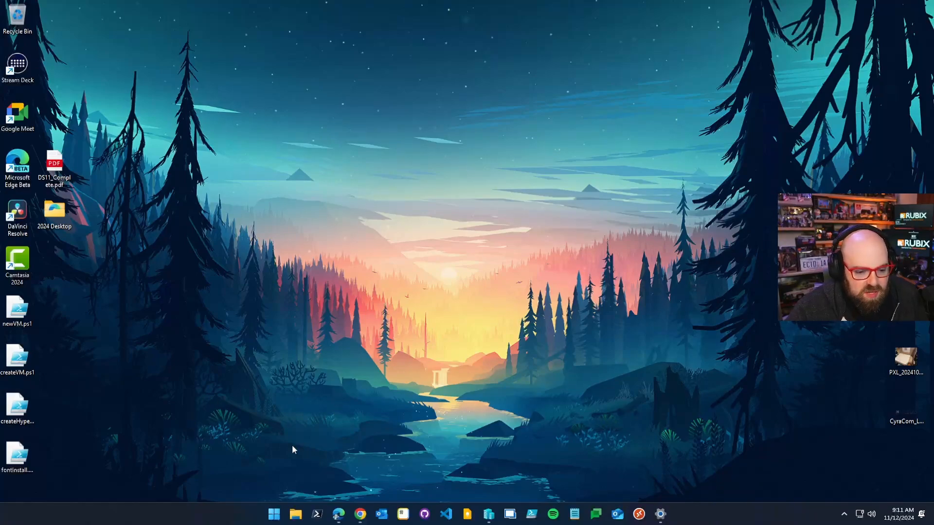
pyautogui.moveTo(205, 485)
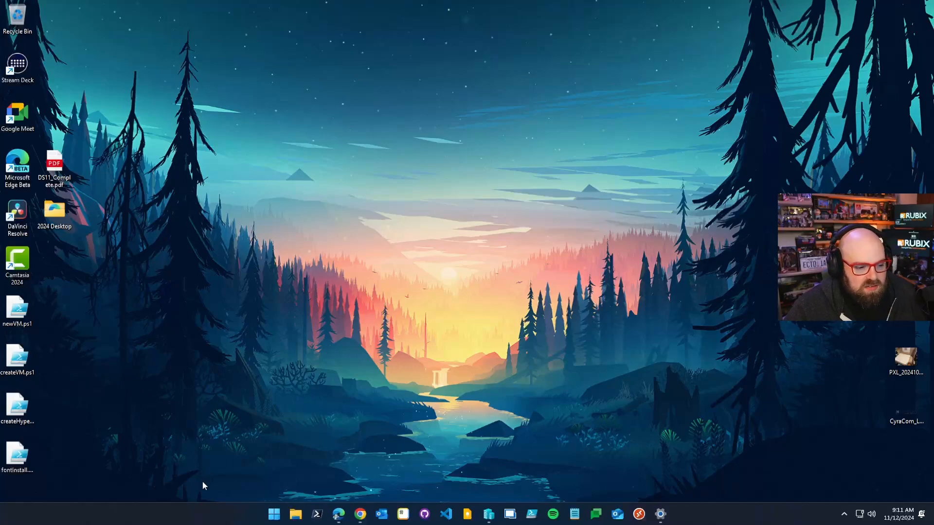
pyautogui.moveTo(231, 512)
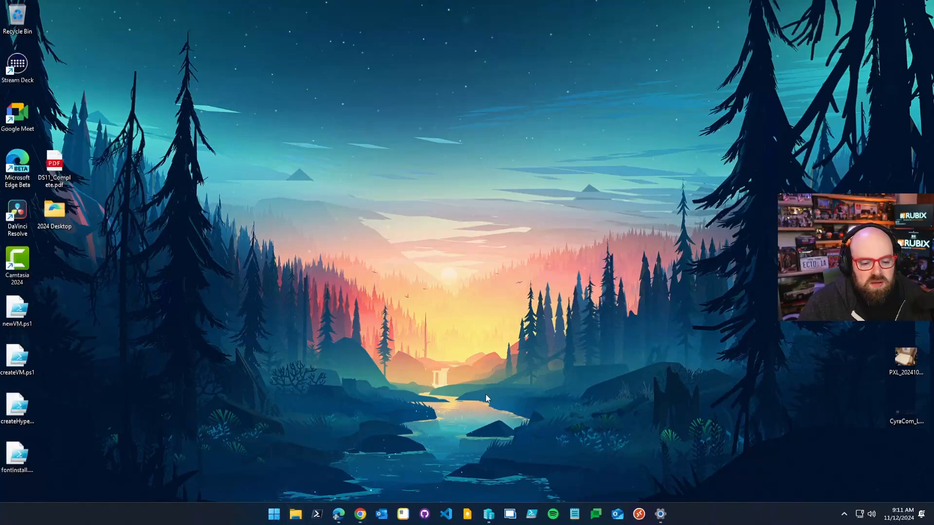
pyautogui.moveTo(284, 283)
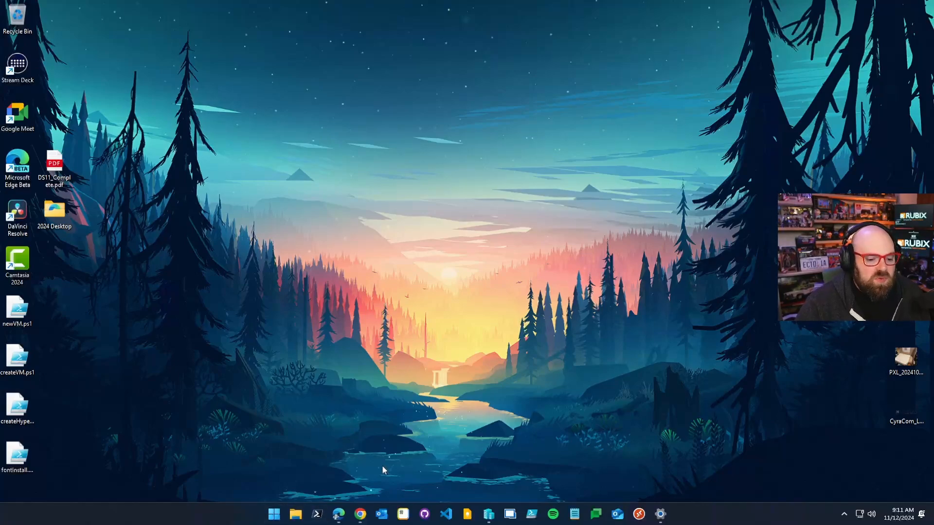
pyautogui.moveTo(199, 462)
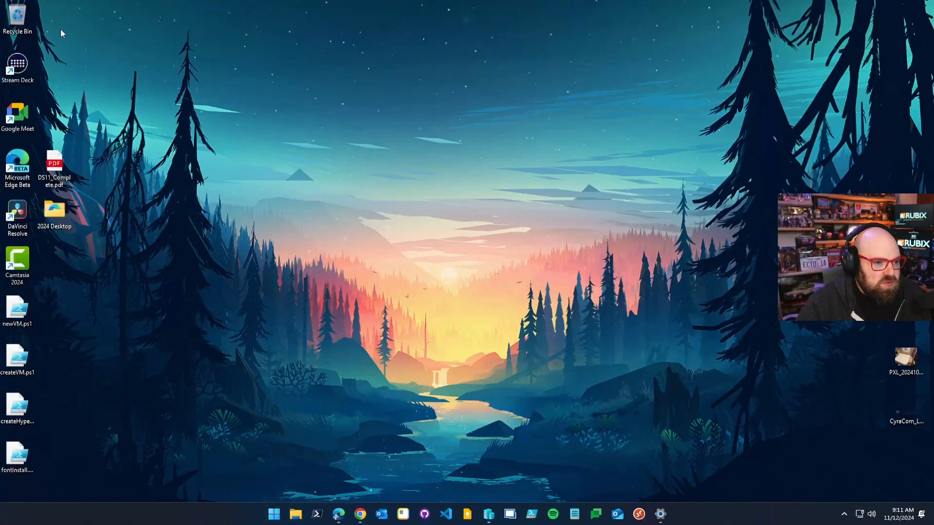
# Make a new desktop folder, rename it checkUserTask, and open it in File Explorer.
pyautogui.rightClick(63, 33)
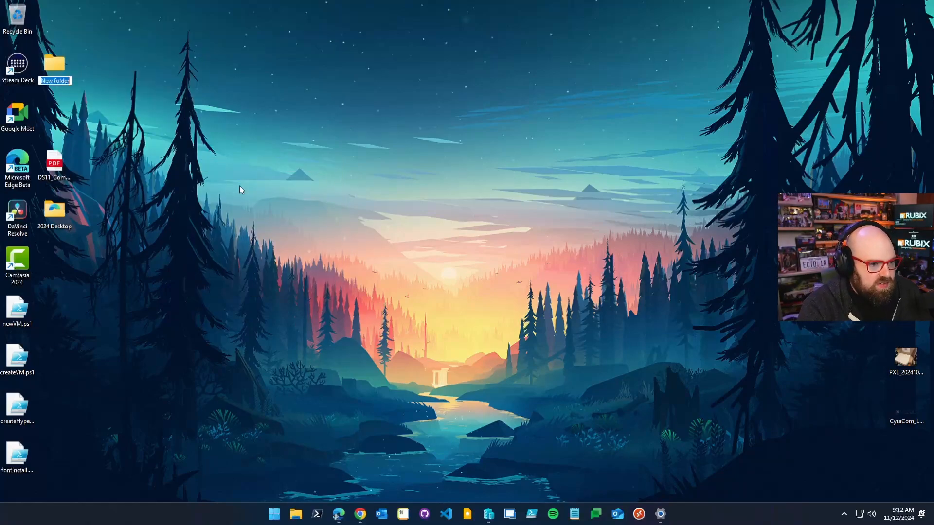
pyautogui.write('check')
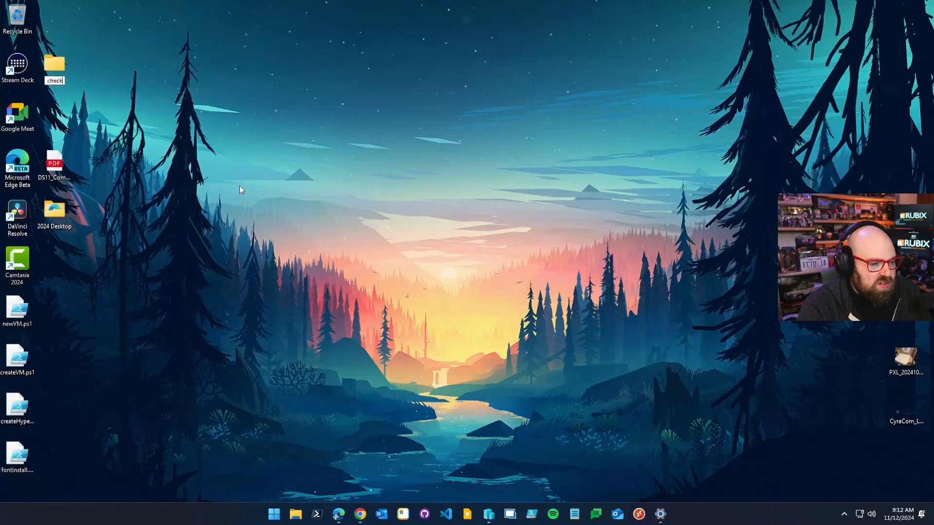
pyautogui.write('UserTask')
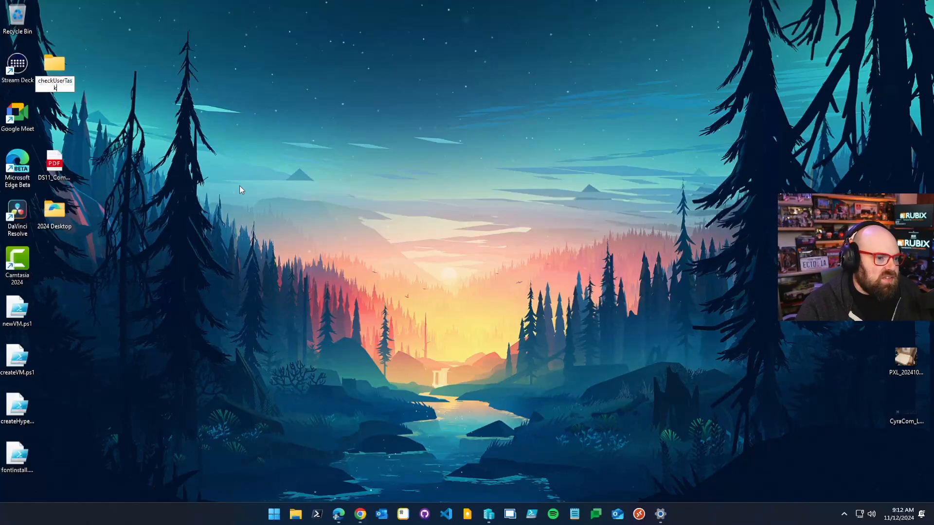
pyautogui.doubleClick(54, 65)
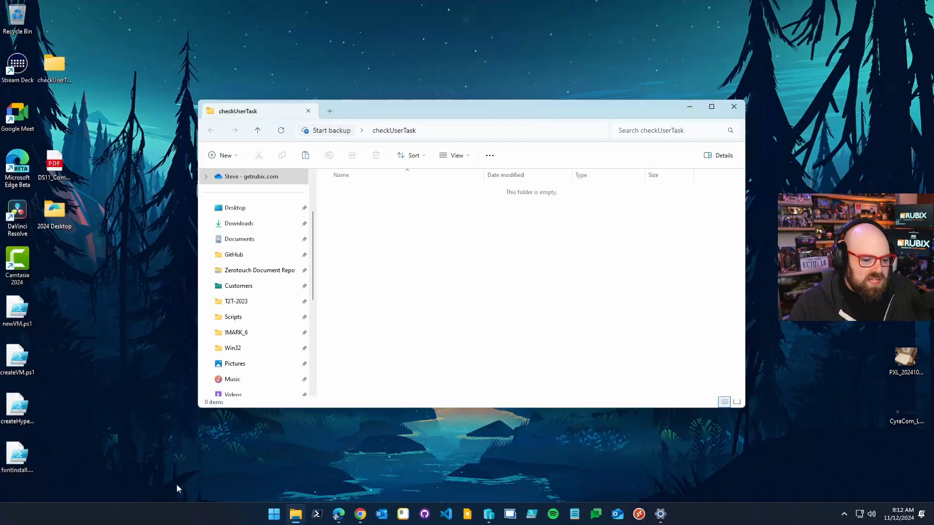
# Launch Task Scheduler and create a task 'Primary User Check' running as SYSTEM with highest privileges.
pyautogui.click(273, 514)
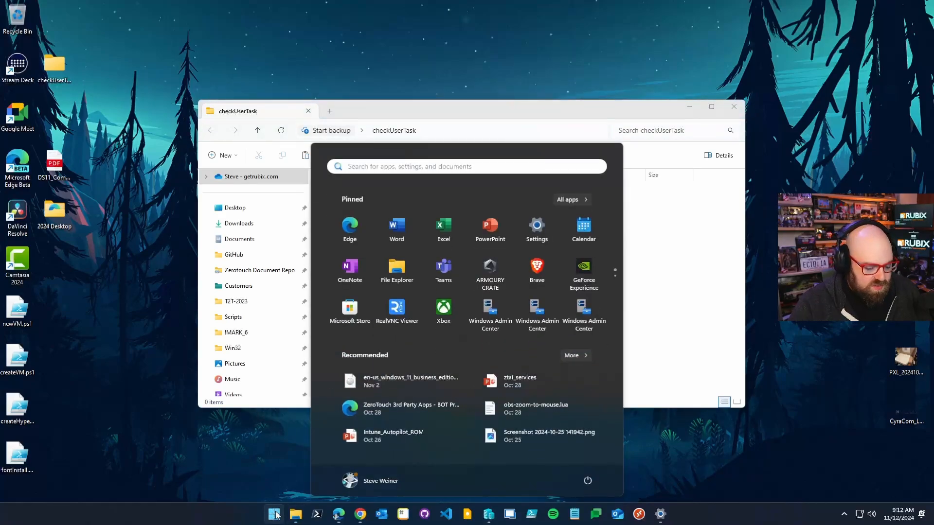
pyautogui.click(274, 514)
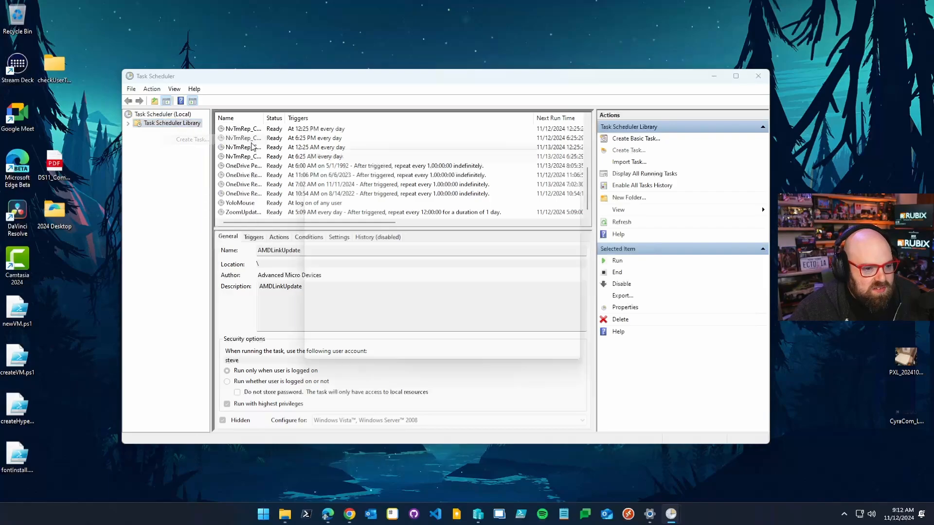
pyautogui.click(628, 150)
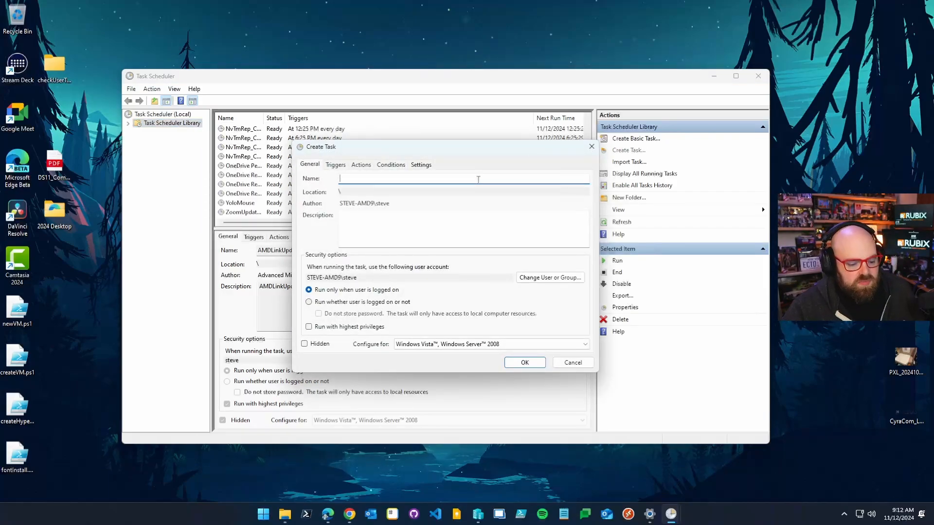
pyautogui.write('User')
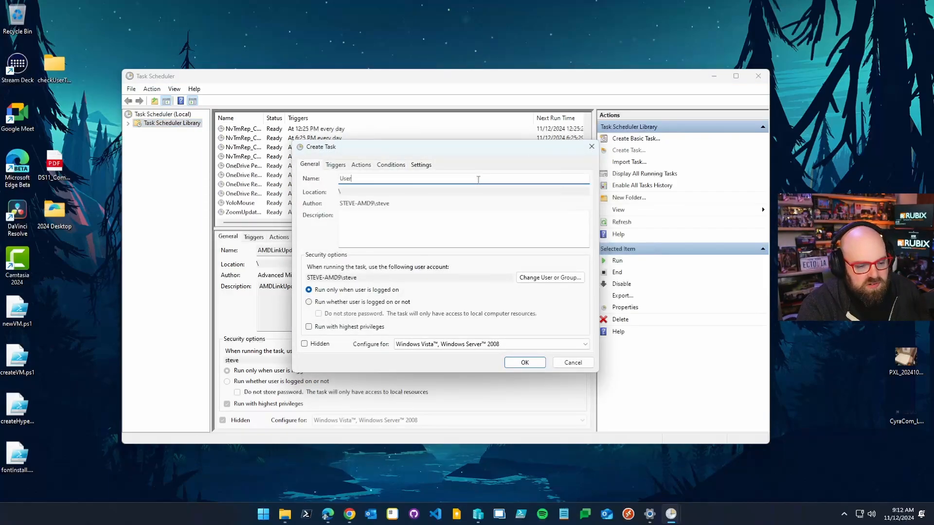
pyautogui.write('Primary')
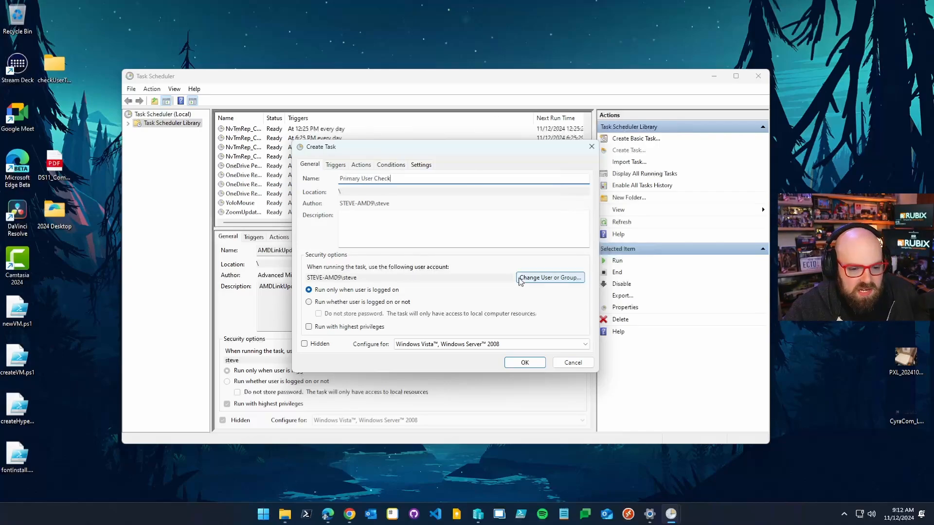
pyautogui.click(549, 278)
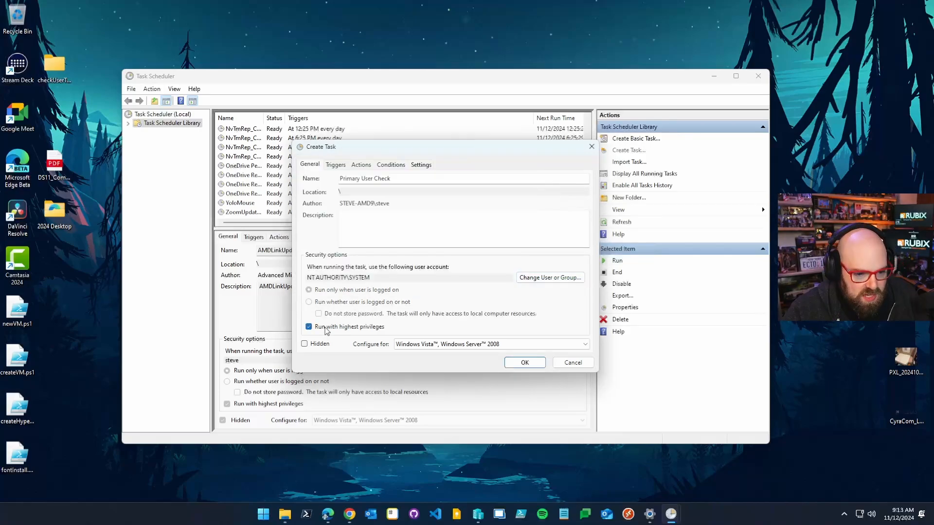
pyautogui.click(335, 164)
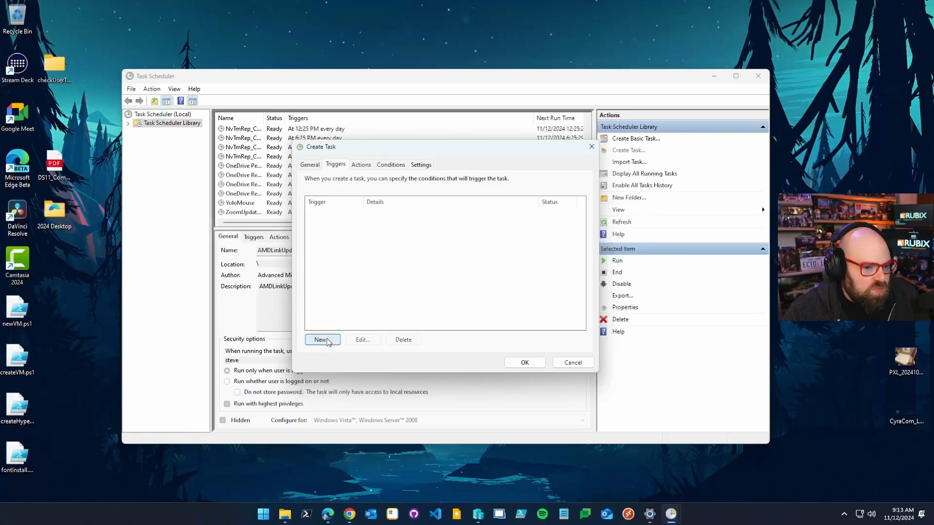
# Add an At log on trigger, then edit it to enable a start delay.
pyautogui.click(321, 340)
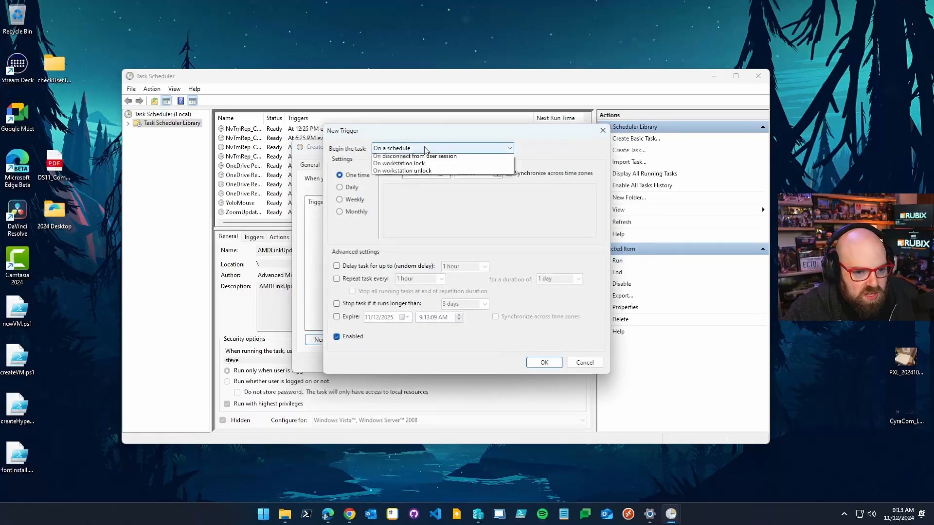
pyautogui.click(392, 148)
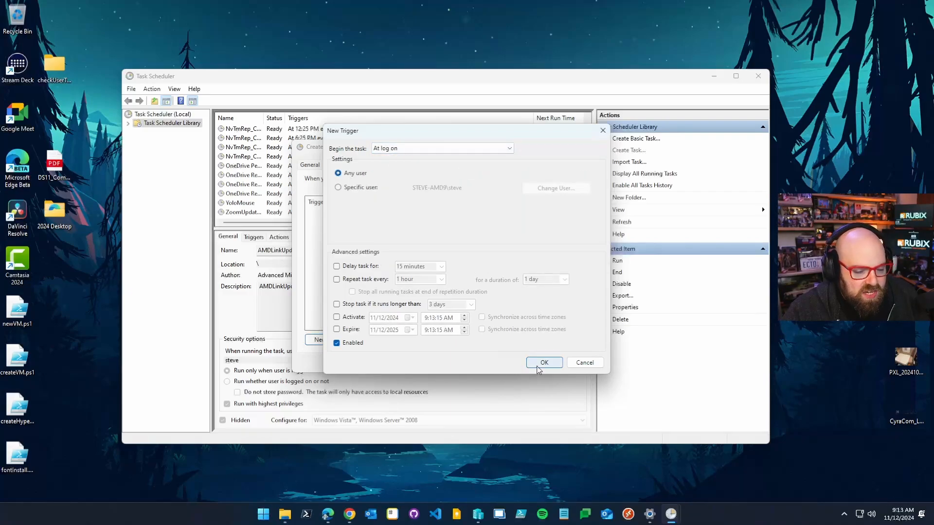
pyautogui.click(543, 362)
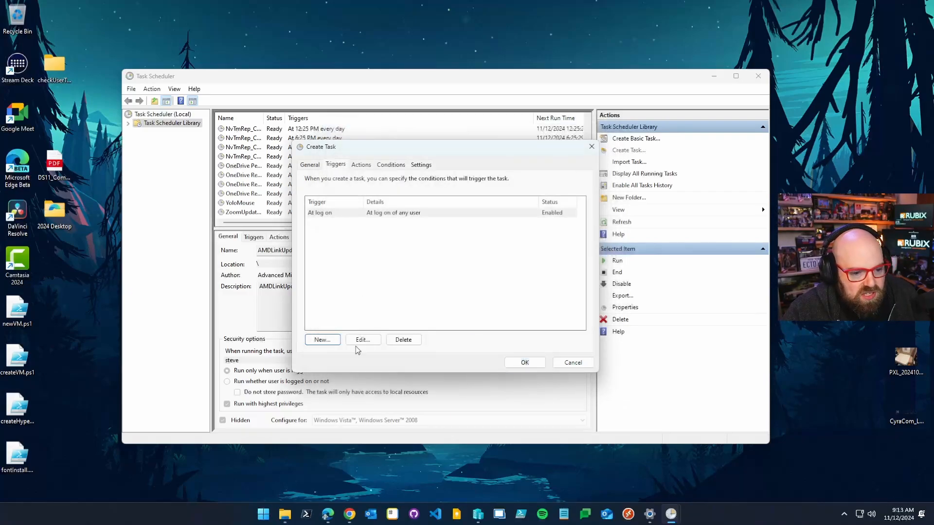
pyautogui.click(362, 339)
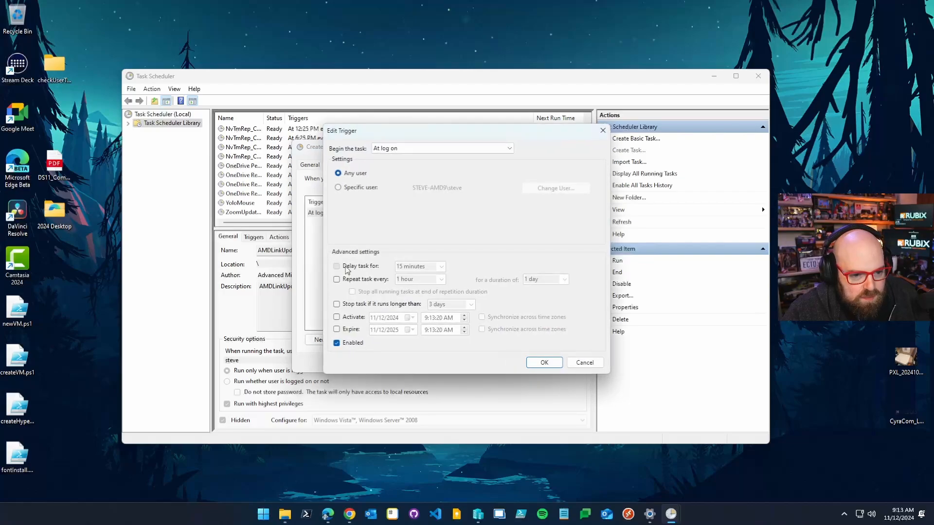
pyautogui.click(337, 266)
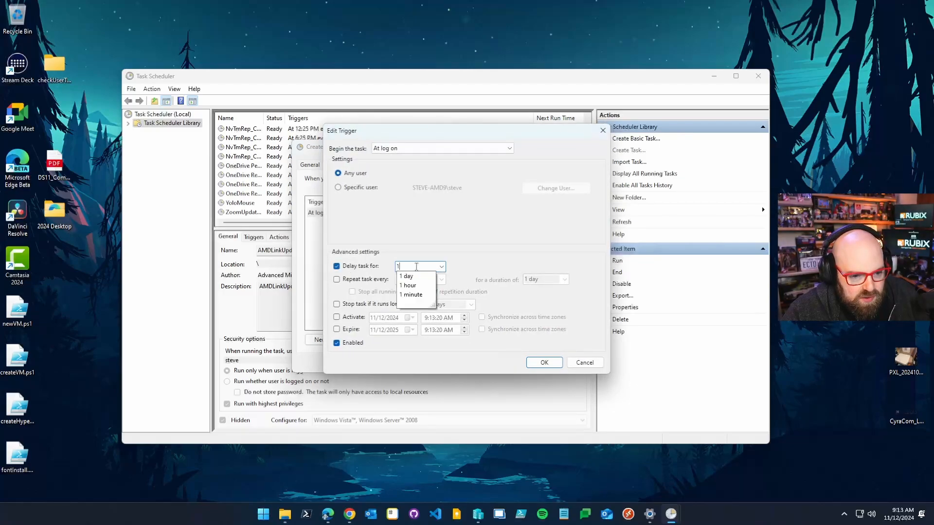
pyautogui.click(543, 363)
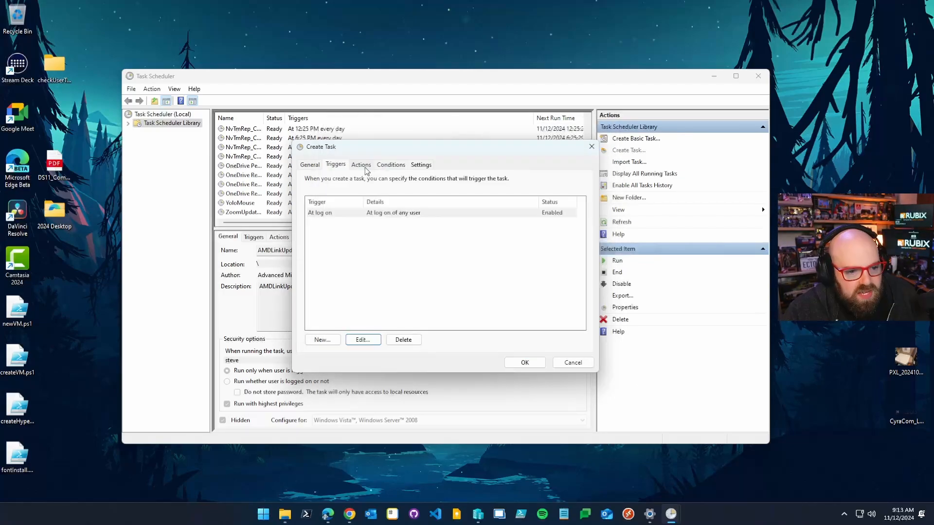
# Add a Start a program action using powershell.exe from System32\WindowsPowerShell\v1.0.
pyautogui.click(361, 165)
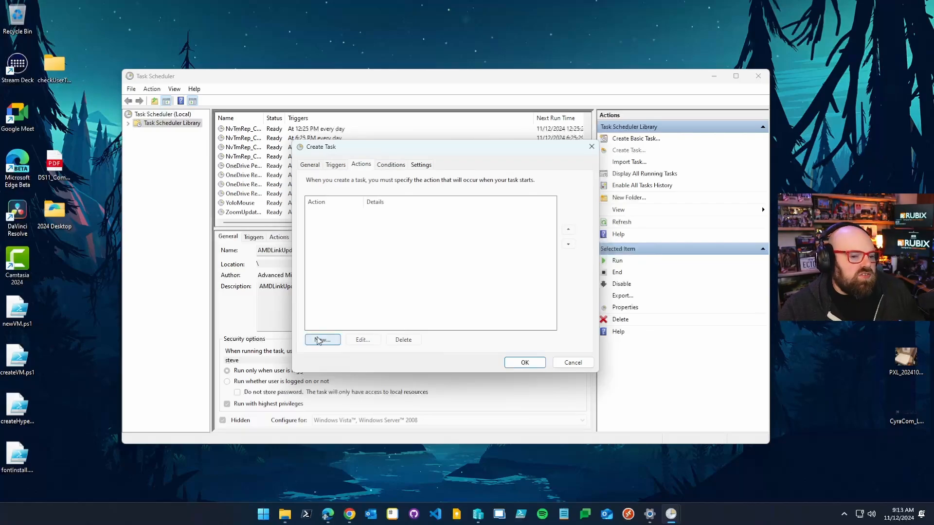
pyautogui.click(322, 340)
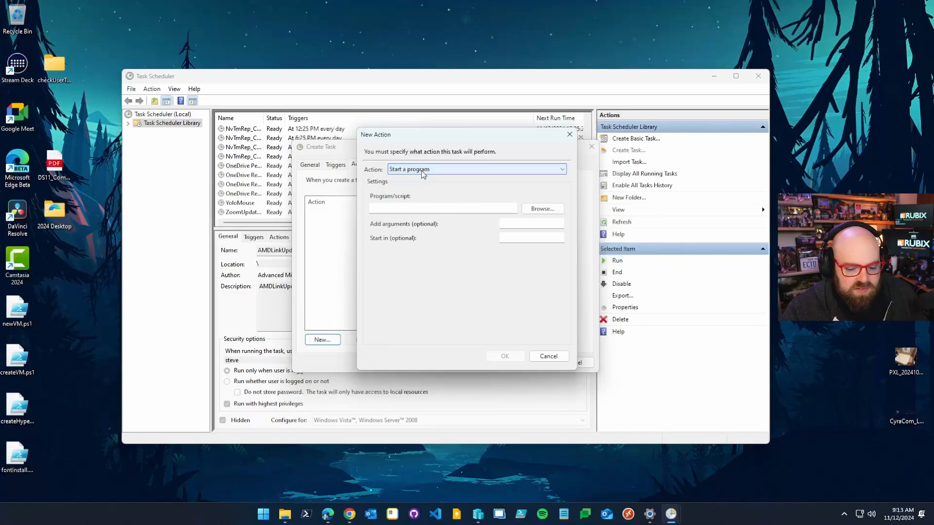
pyautogui.click(442, 208)
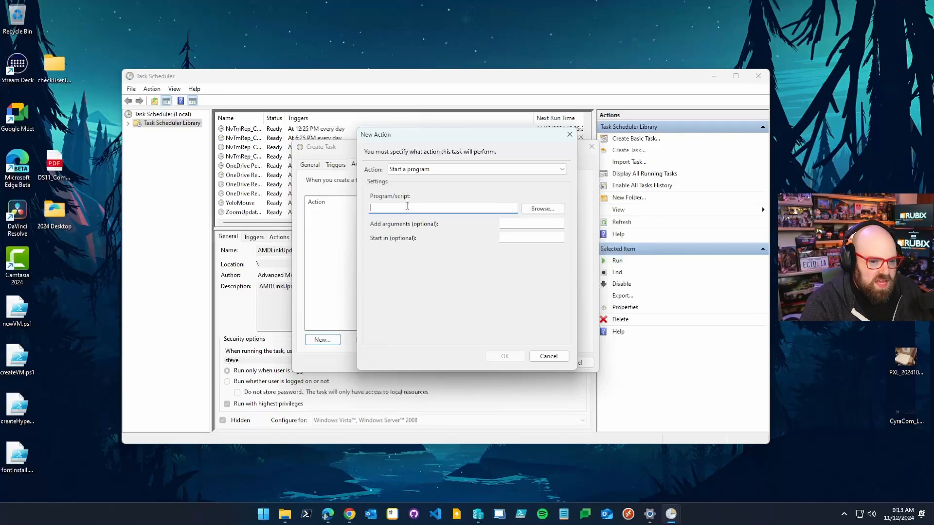
pyautogui.click(541, 209)
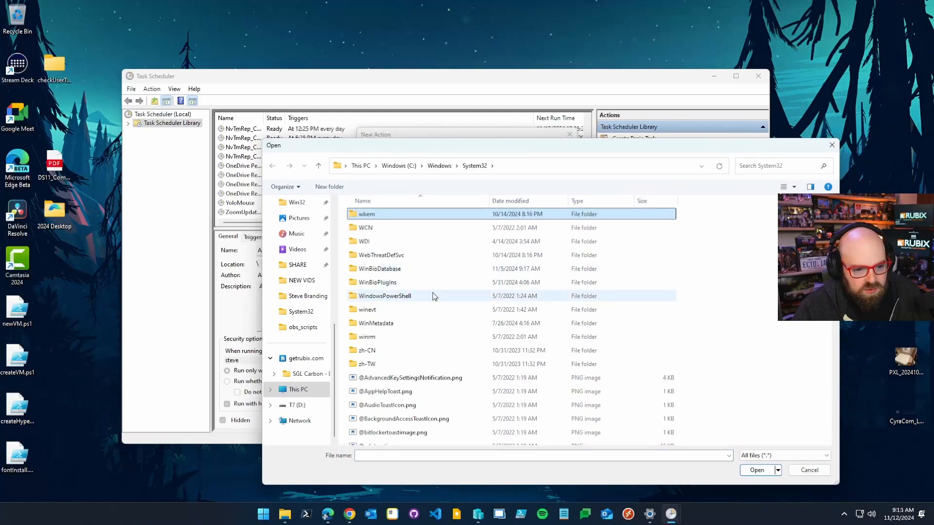
pyautogui.doubleClick(385, 296)
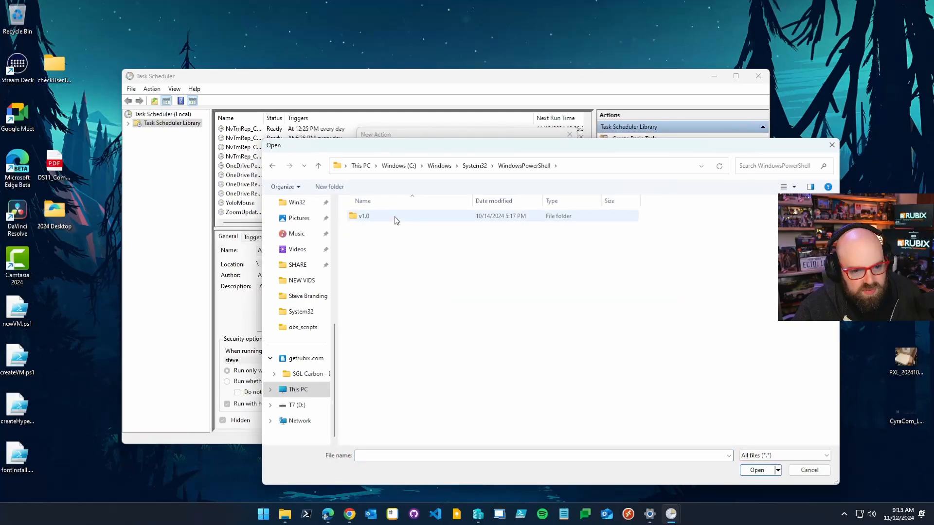
pyautogui.doubleClick(364, 215)
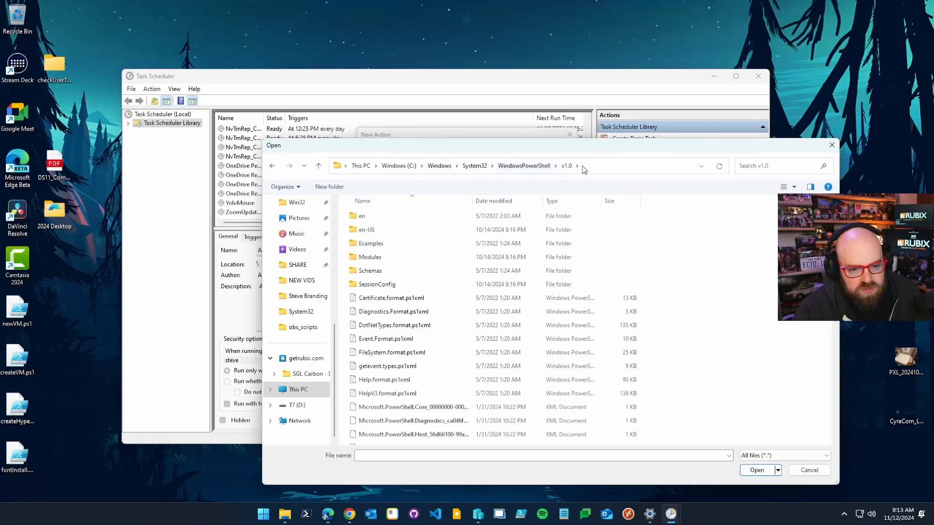
pyautogui.click(384, 379)
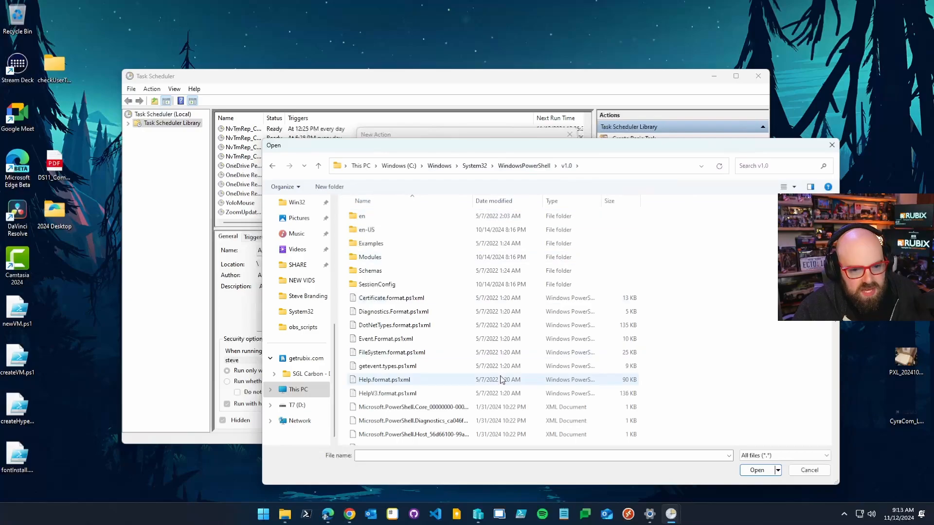
pyautogui.click(377, 276)
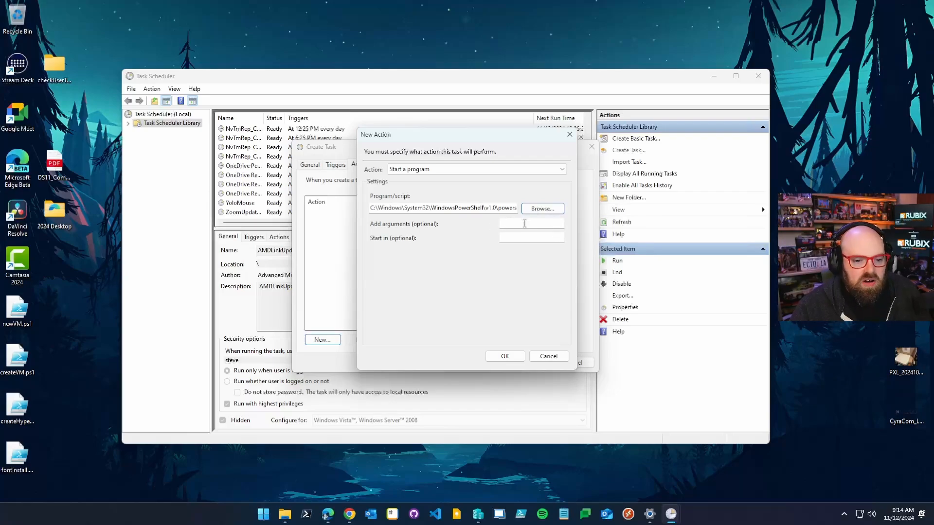
# Set arguments '-executionpolicy bypass -file' with the userCheck.ps1 path and save the task.
pyautogui.click(530, 223)
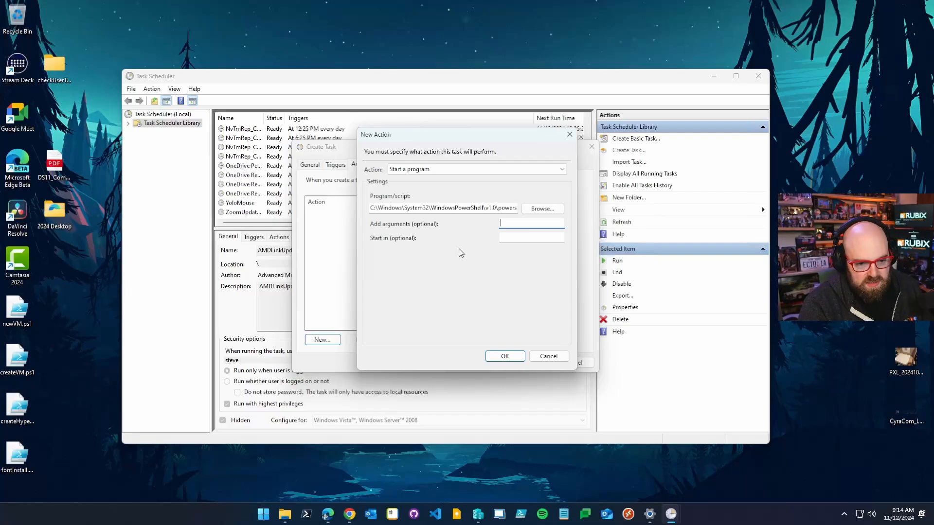
pyautogui.write('-executionpolicy bypas')
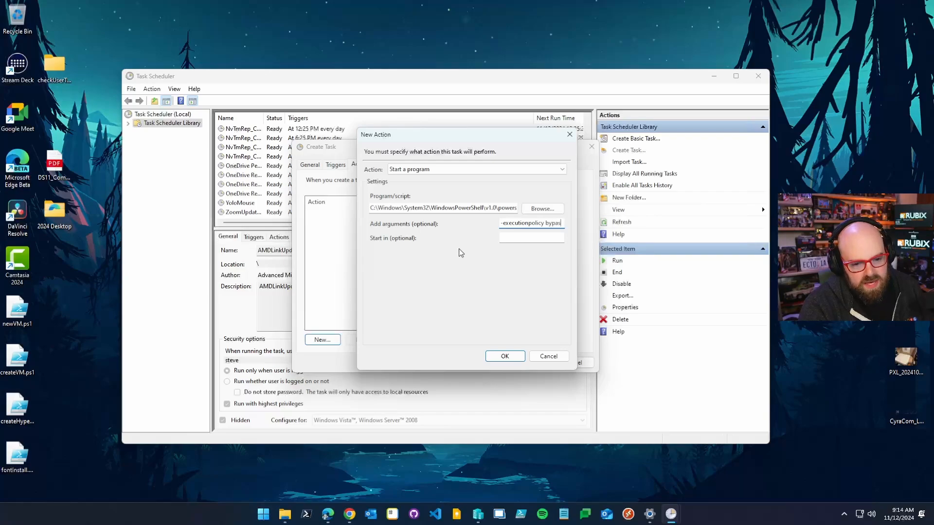
pyautogui.write('-file')
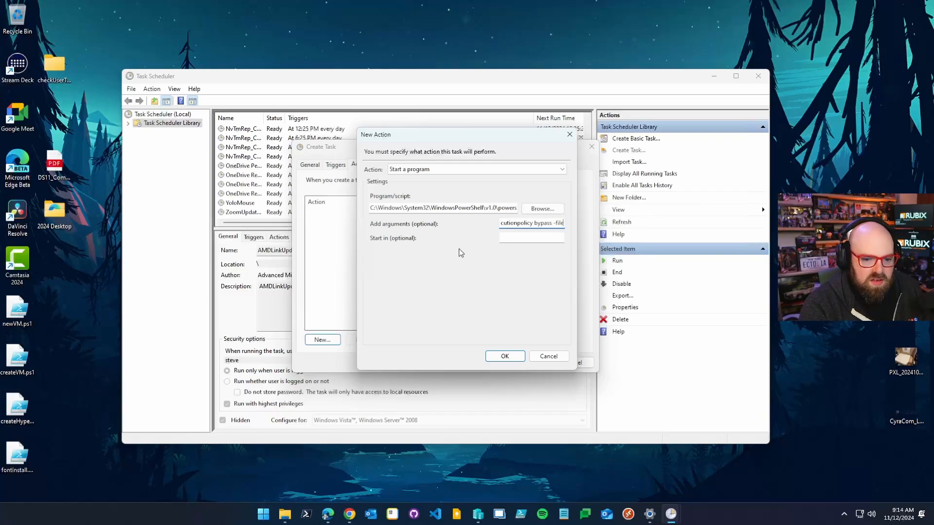
pyautogui.write('"C:\\')
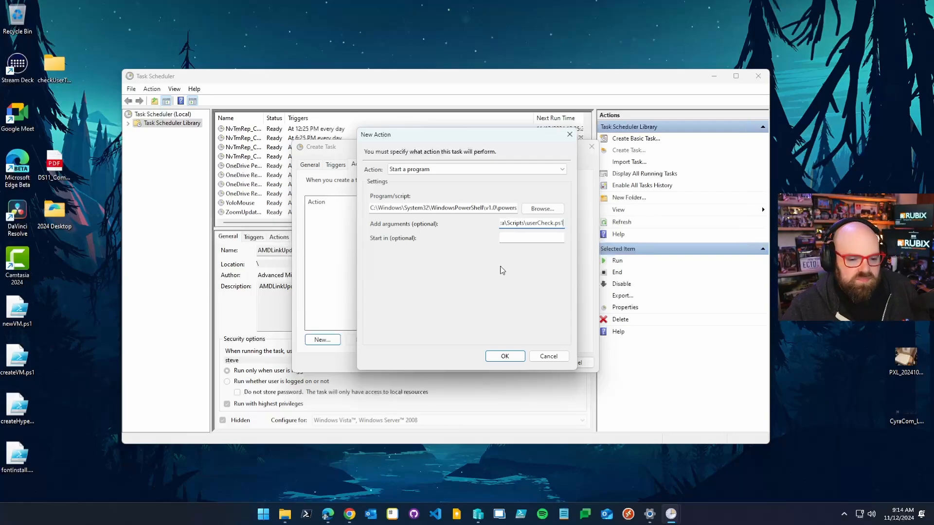
pyautogui.click(504, 356)
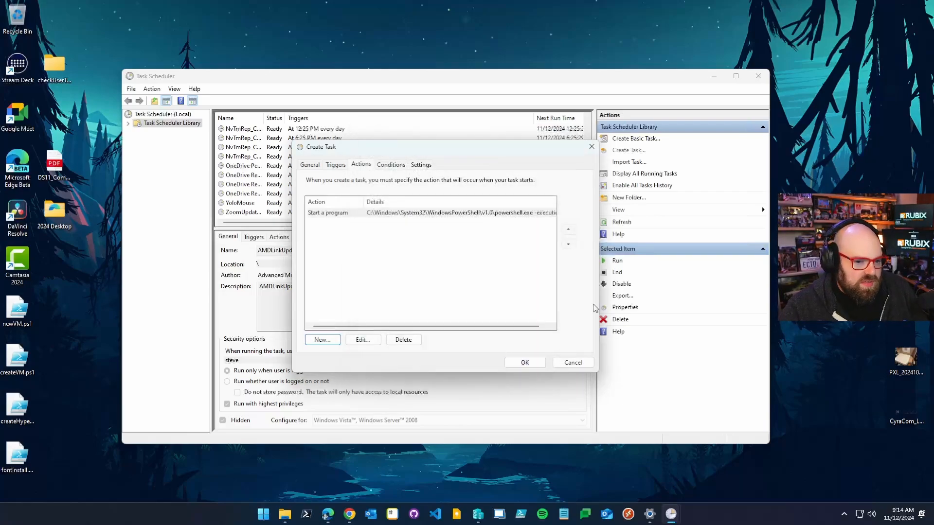
pyautogui.click(524, 363)
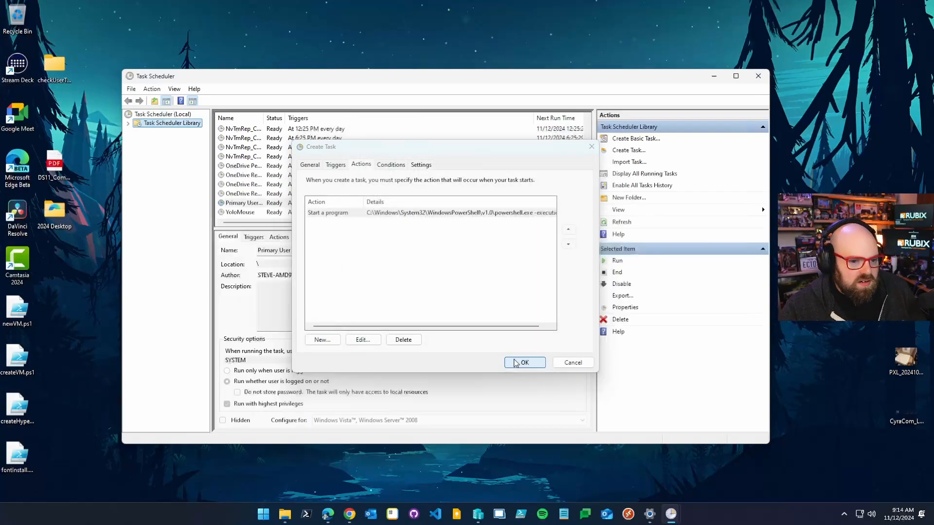
pyautogui.click(523, 363)
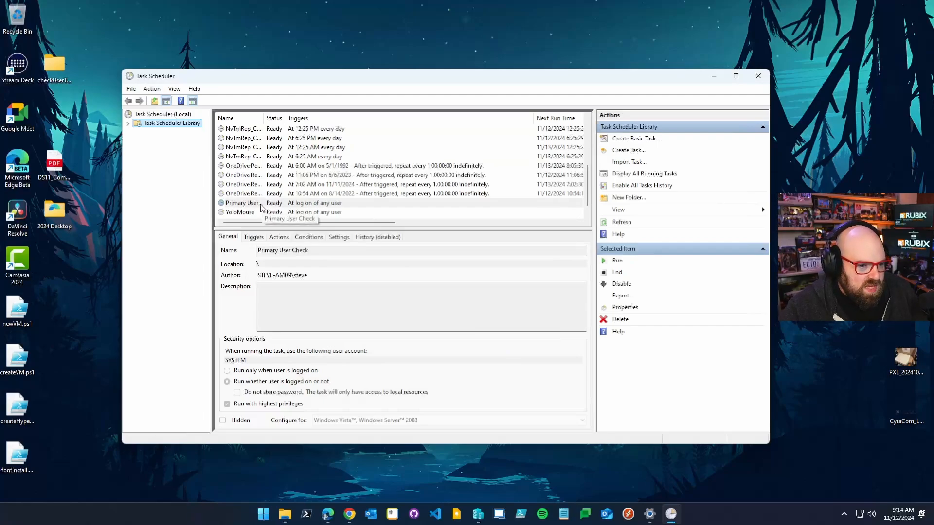
# Export Primary User Check to Desktop\checkUserTask as 'Primary User Check.xml'.
pyautogui.rightClick(241, 202)
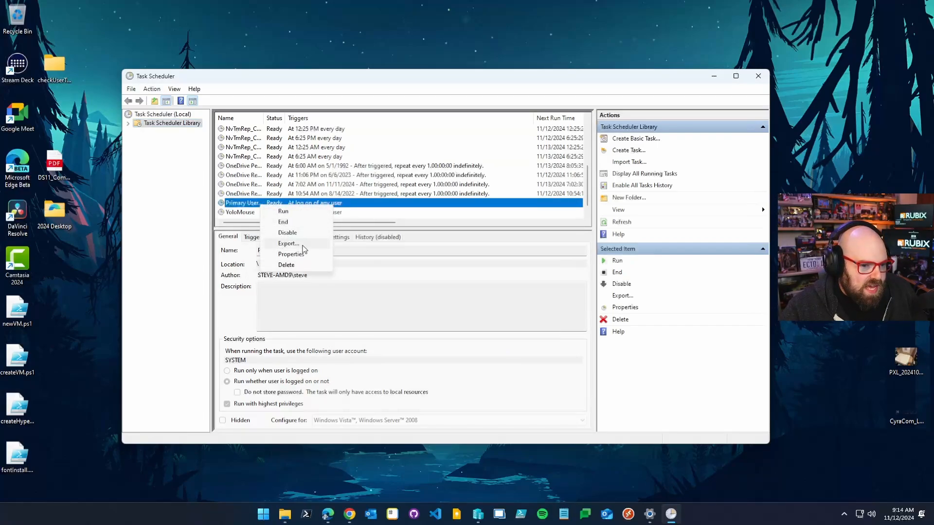
pyautogui.click(289, 243)
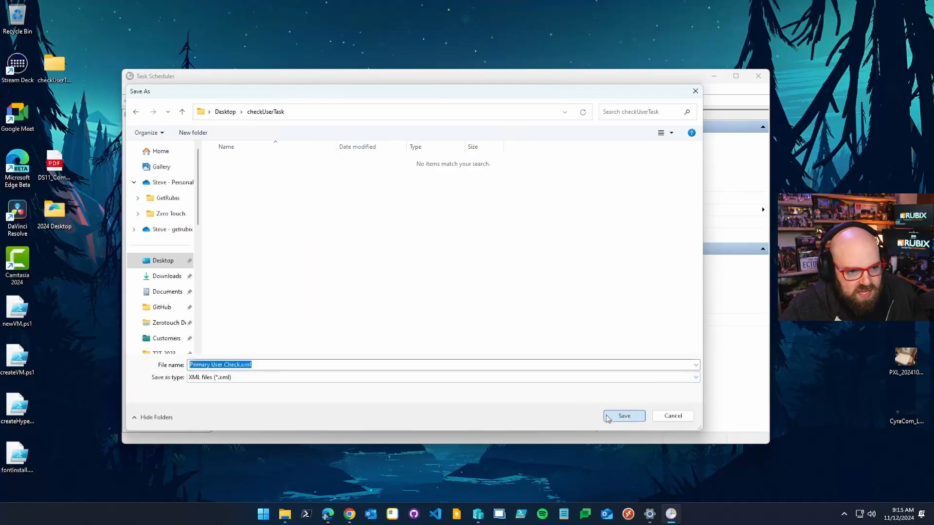
pyautogui.click(623, 416)
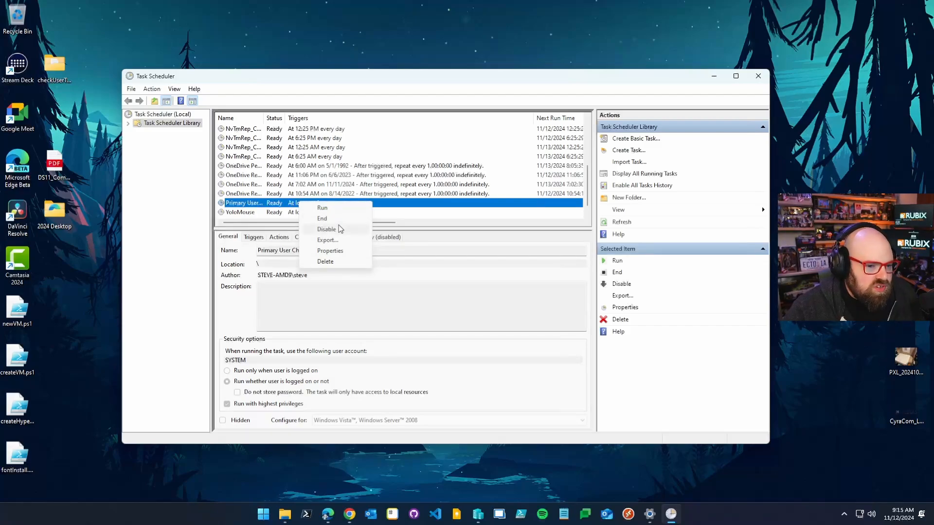
pyautogui.click(326, 229)
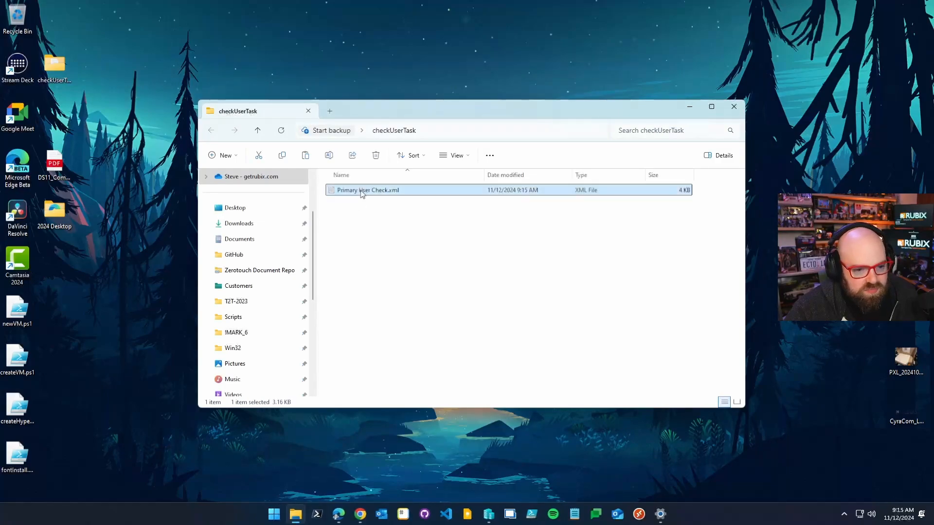
# Open Primary User Check.xml in Notepad++ and scroll through the task definition.
pyautogui.doubleClick(367, 189)
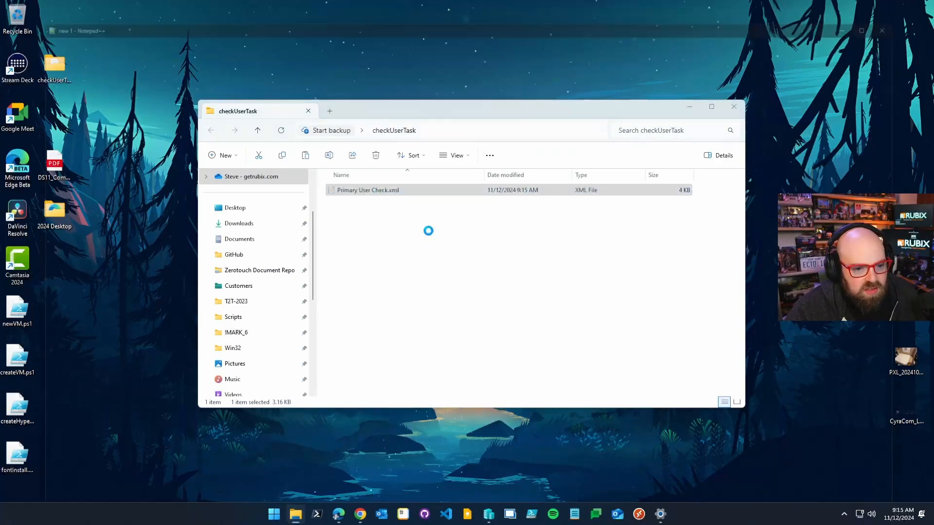
pyautogui.doubleClick(367, 189)
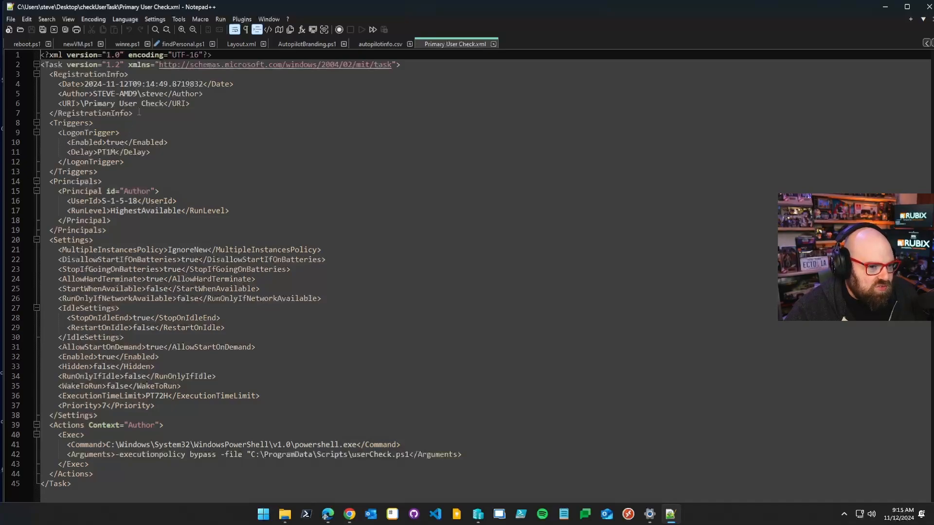
pyautogui.scroll(-3)
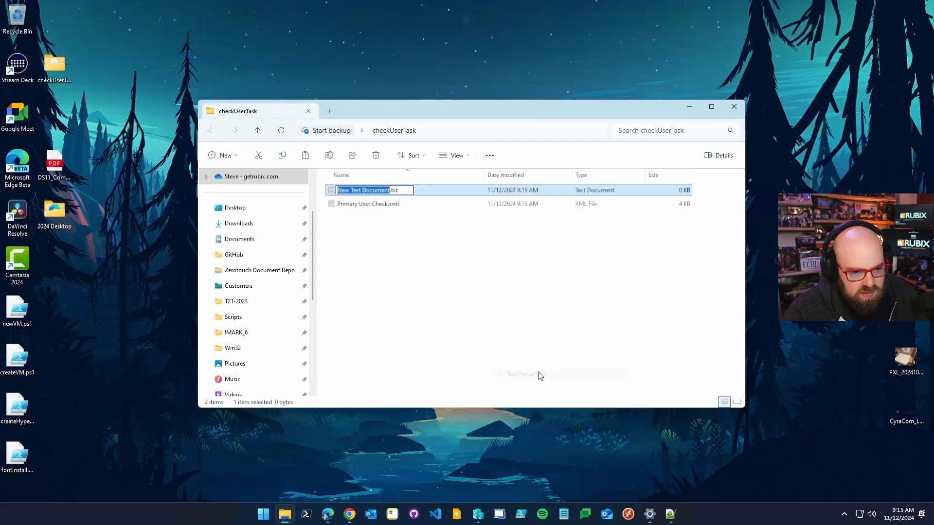
# Rename the new text document to userCheck.ps1 and open it in Notepad++.
pyautogui.write('use')
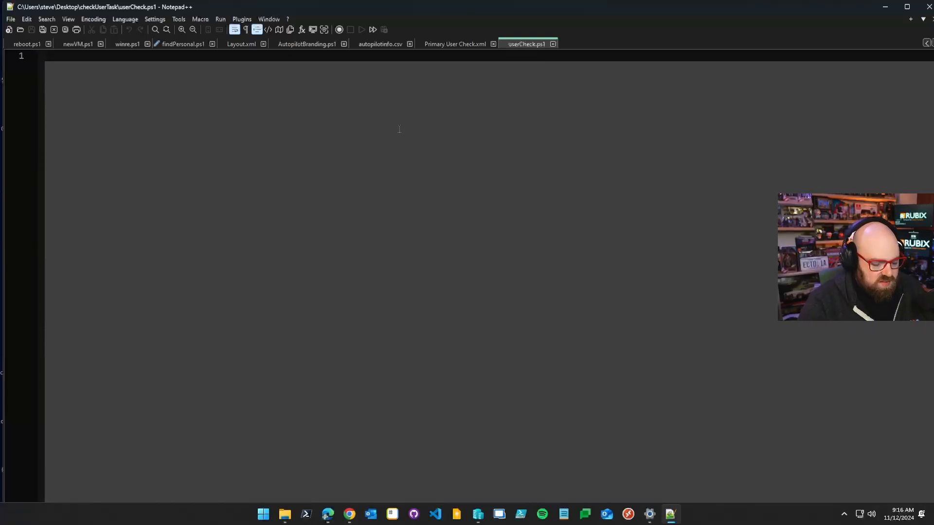
# Write $userName = (Get-CimInstance -ClassName Win32_ComputerSystem | Select-Object UserName).UserName.
pyautogui.write('$')
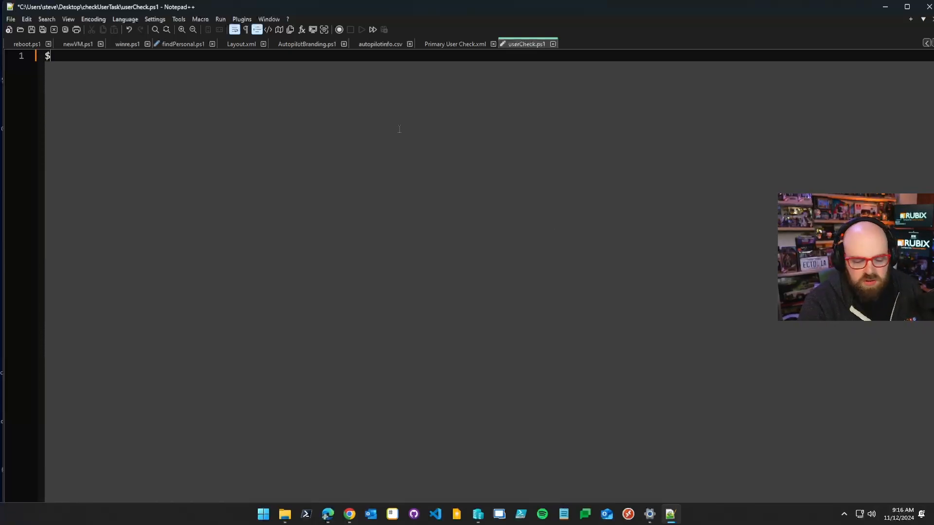
pyautogui.write('userName')
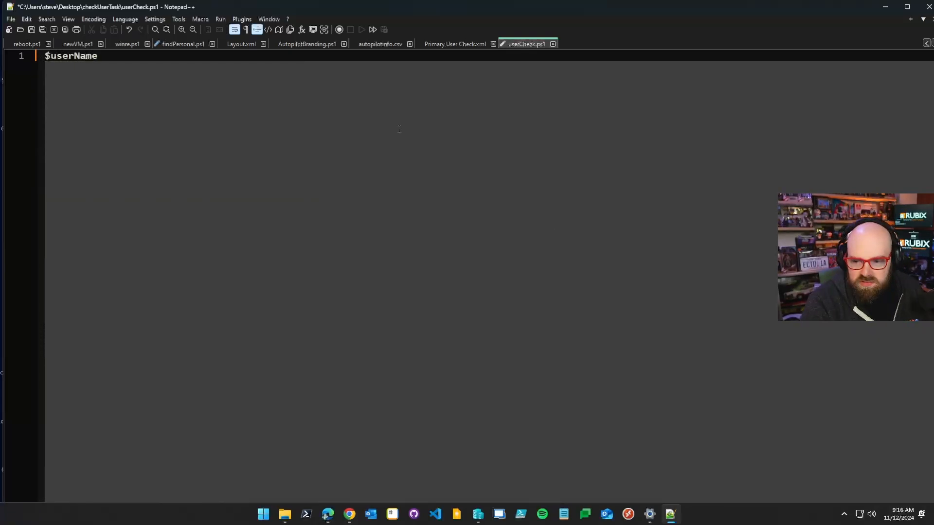
pyautogui.write('= (Get-C')
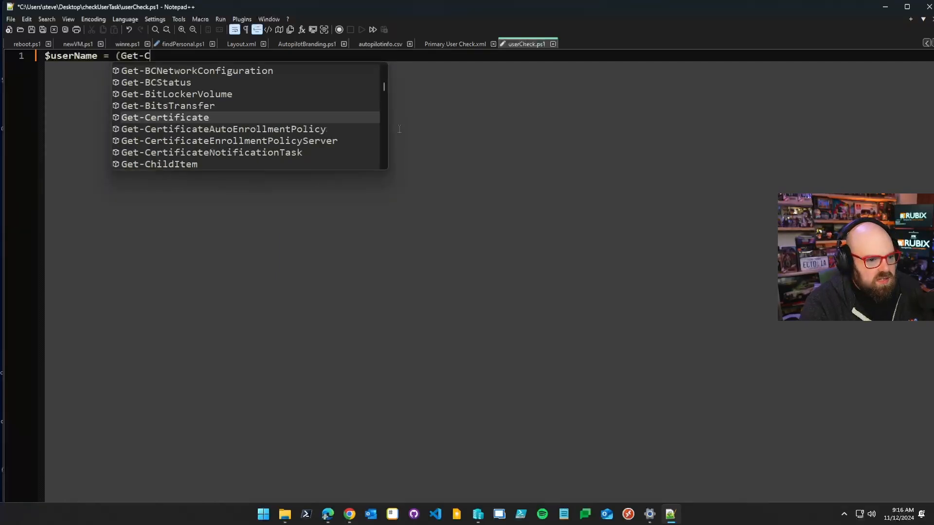
pyautogui.write('imInstance -C')
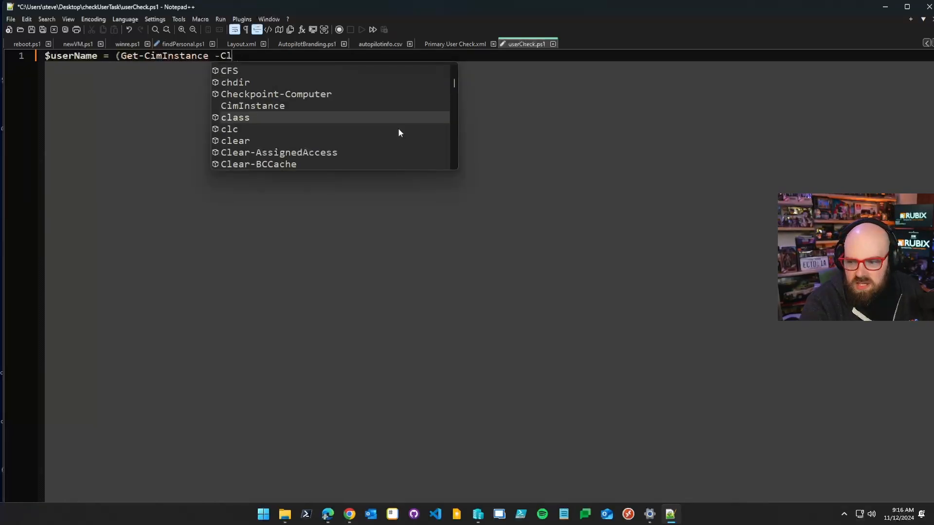
pyautogui.write('lassName')
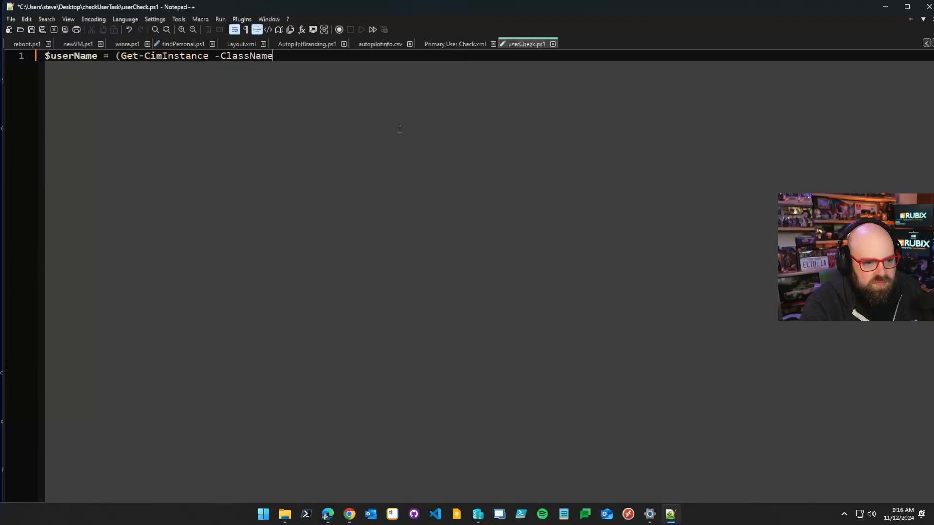
pyautogui.write('Win32_')
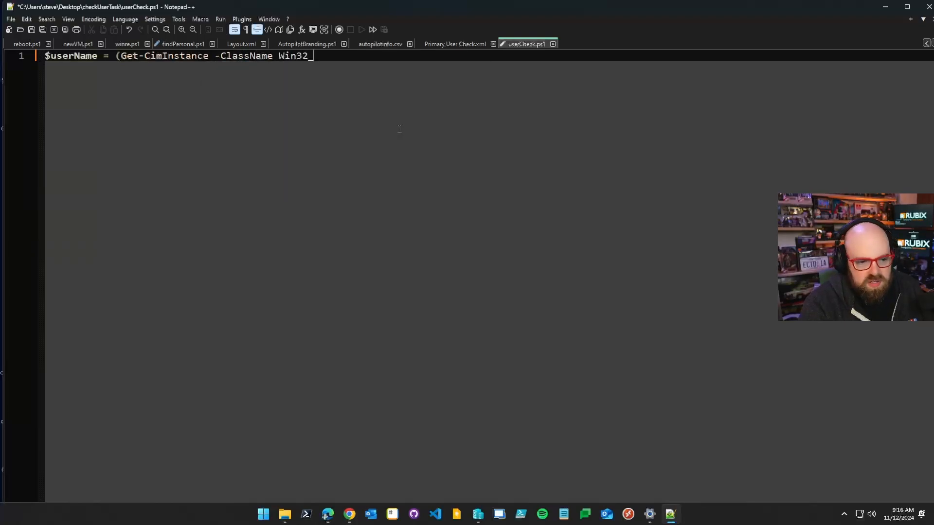
pyautogui.write('ComputerSYst')
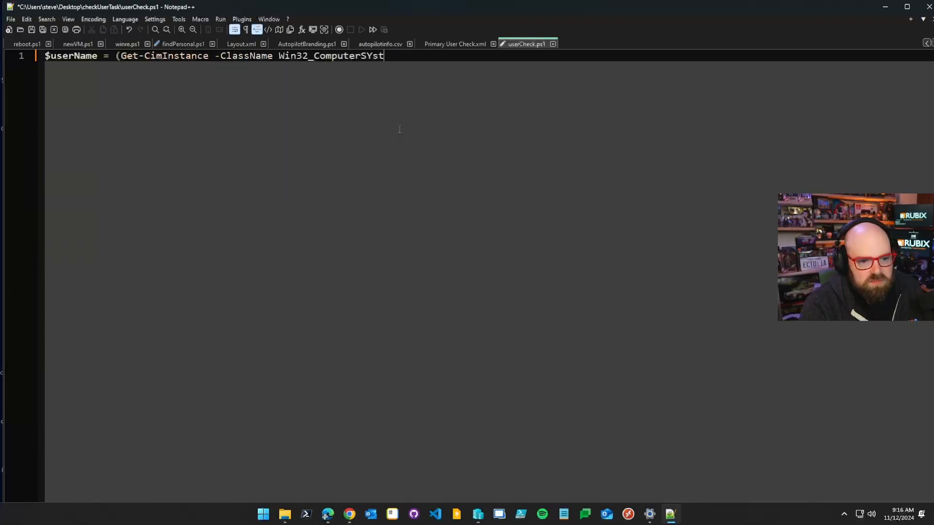
pyautogui.write('em')
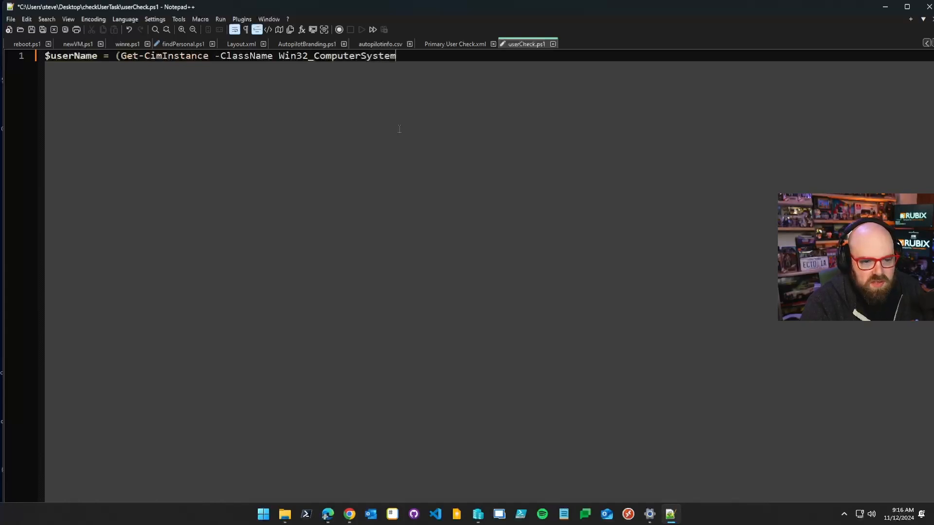
pyautogui.write('| Select-Obj')
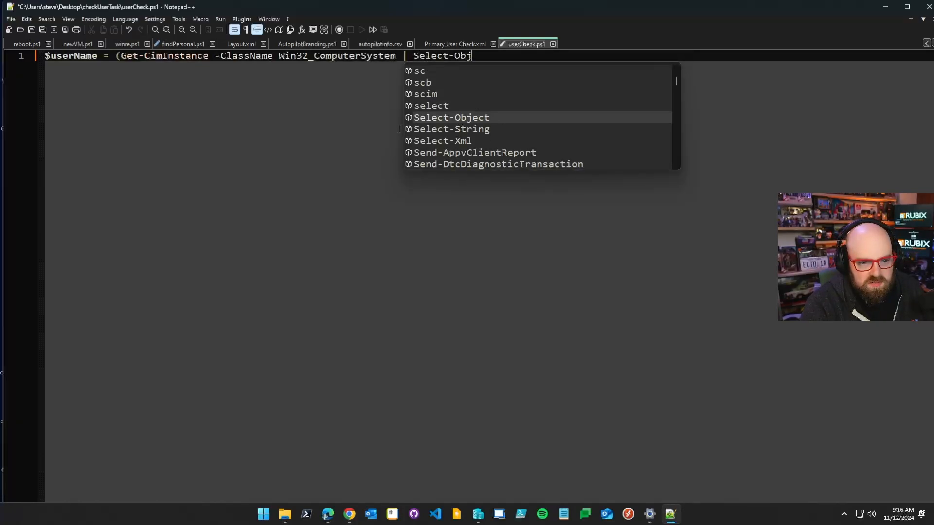
pyautogui.press('Tab')
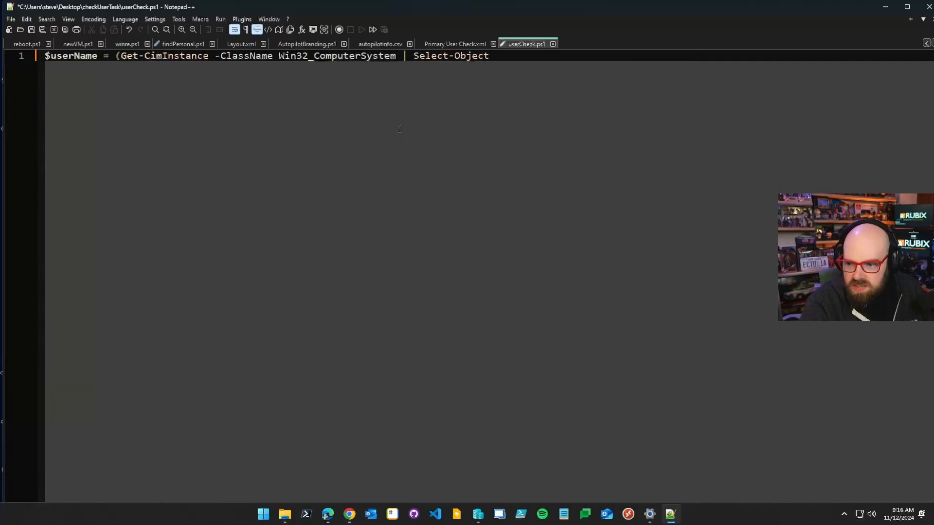
pyautogui.write('UserN')
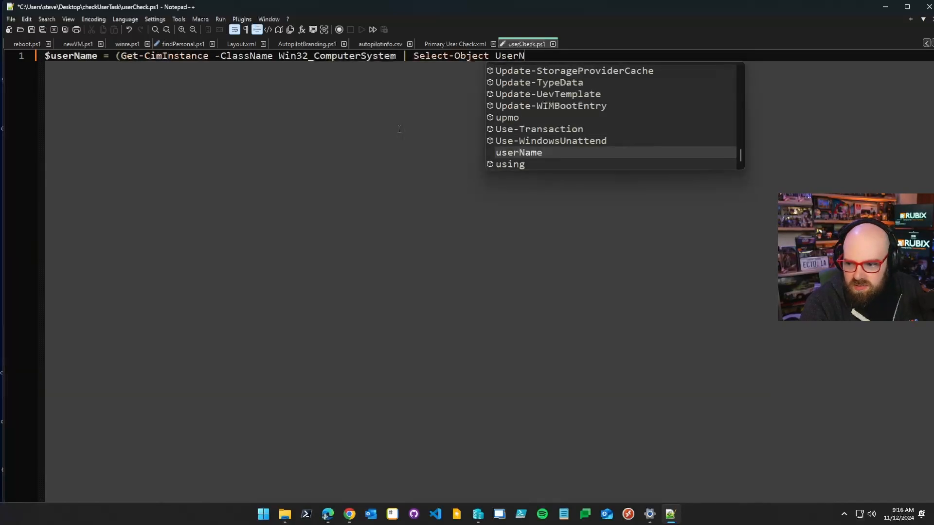
pyautogui.write('ame).U')
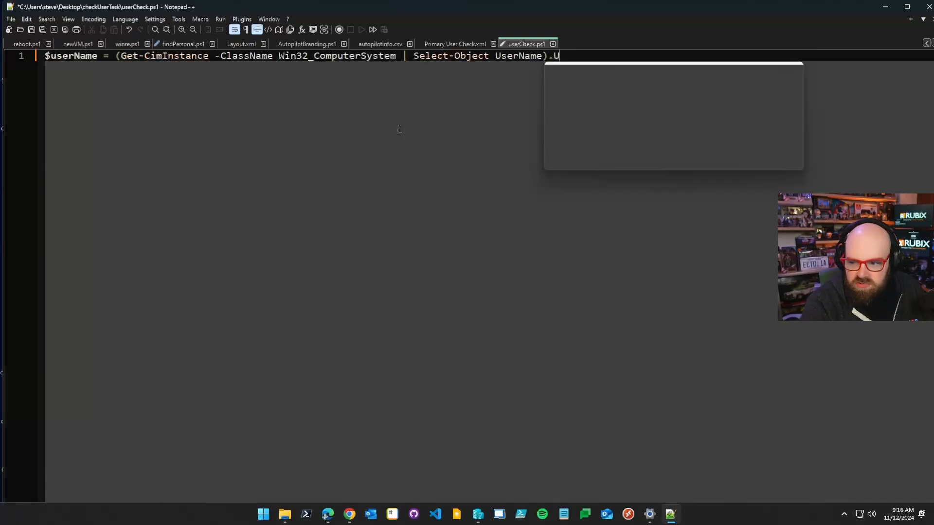
pyautogui.write('serName')
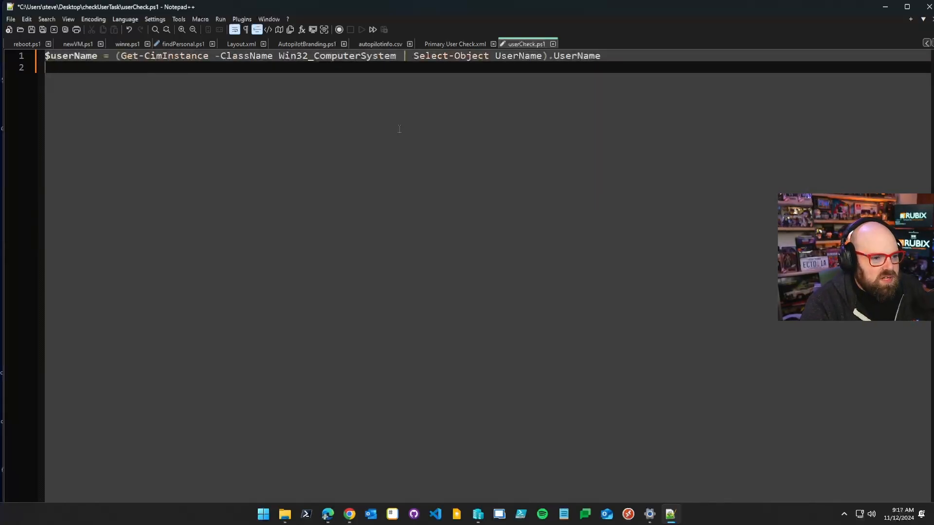
# Add a line writing $userName to C:\ProgramData\Scripts\primaryUser.txt with Out-File.
pyautogui.write('W')
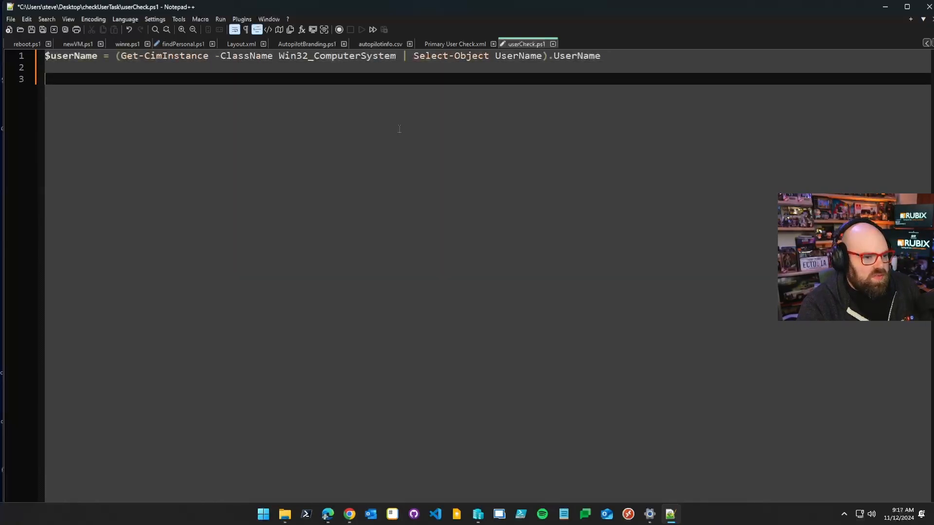
pyautogui.write('$userName | Out')
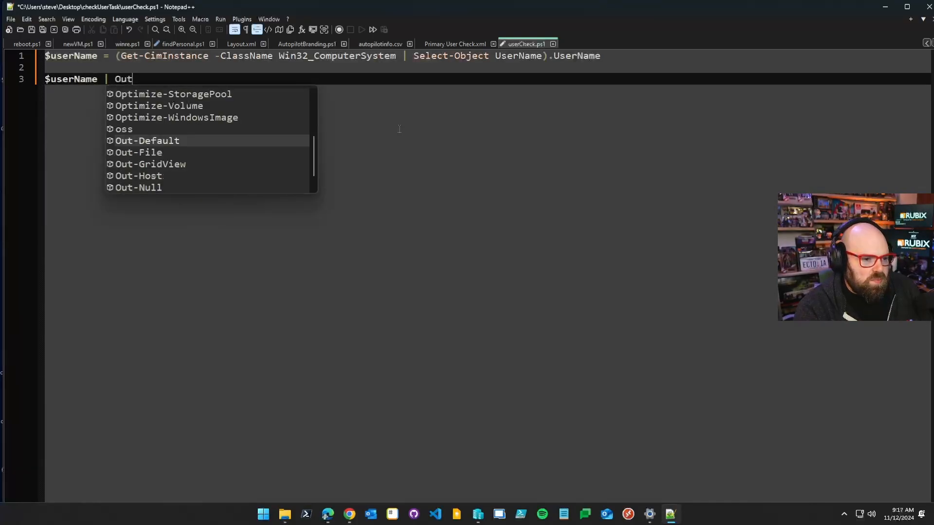
pyautogui.write('-File')
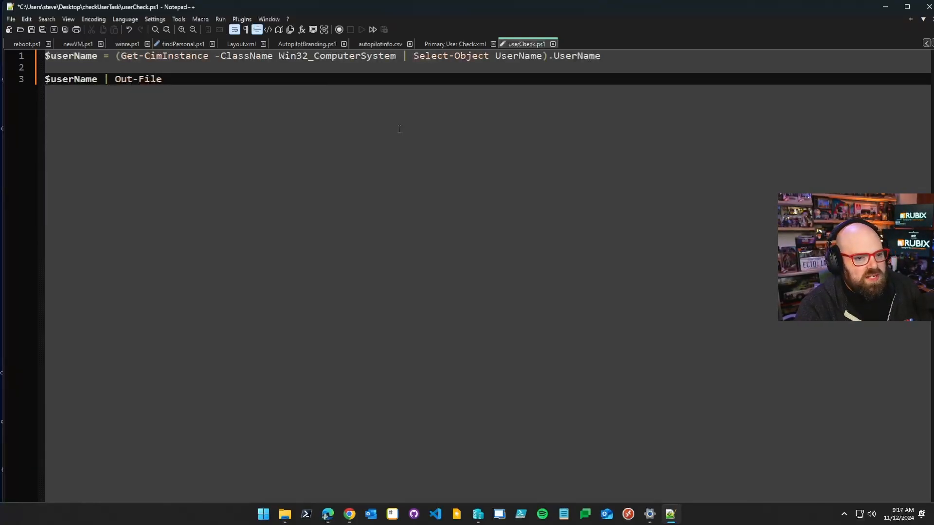
pyautogui.write('"C:')
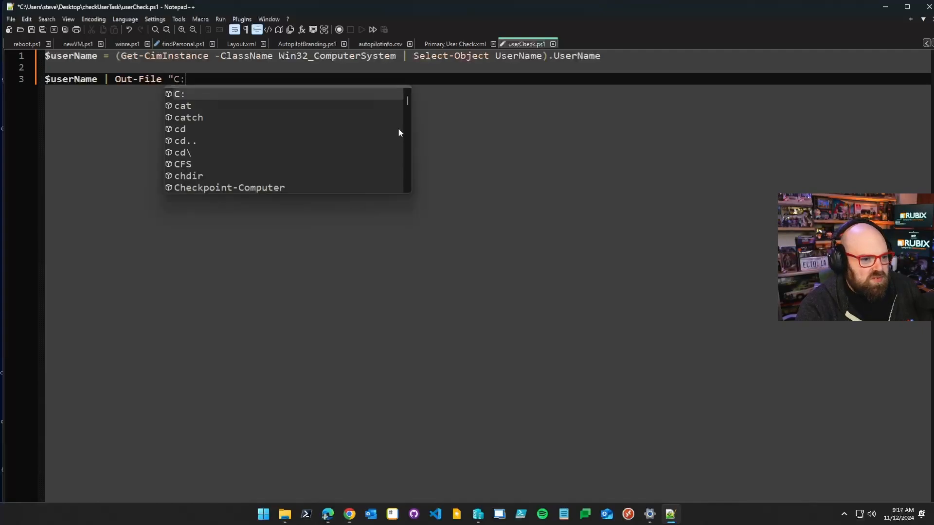
pyautogui.write('\\ProgramDa')
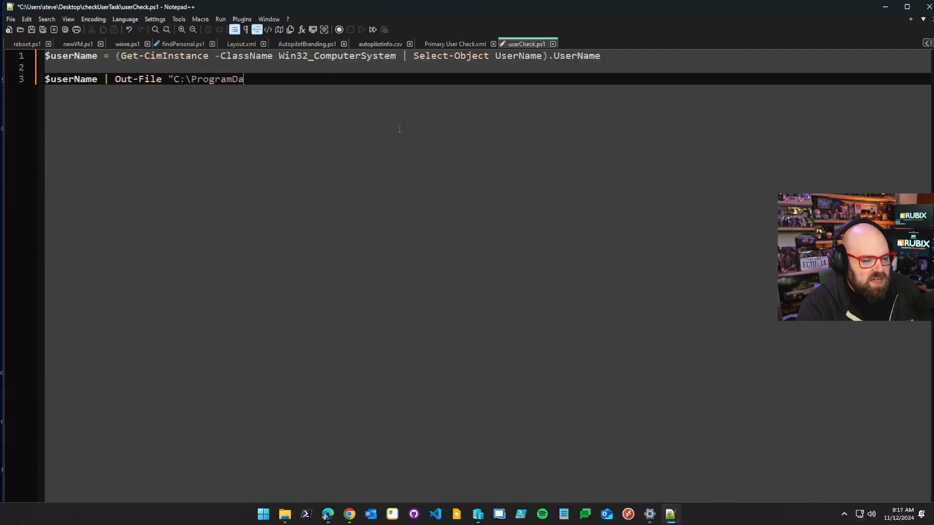
pyautogui.write('ta\\')
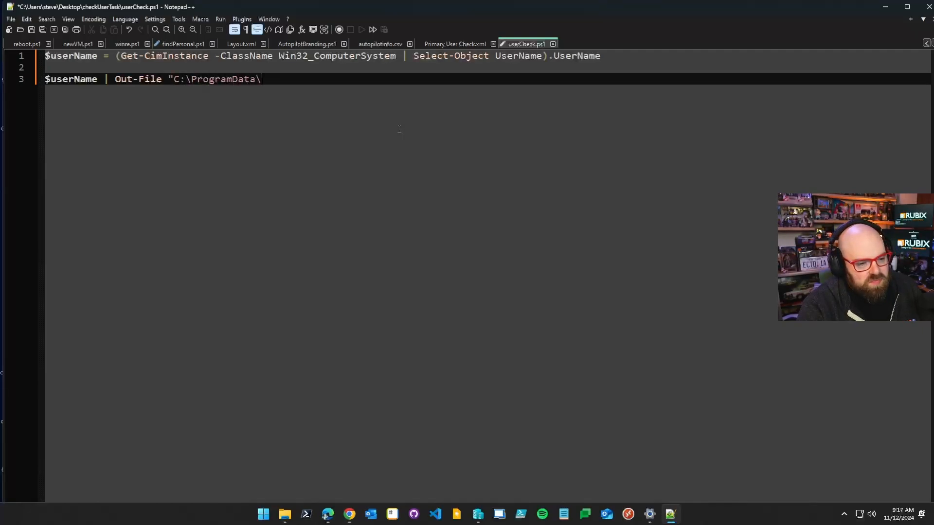
pyautogui.write('Scripts"')
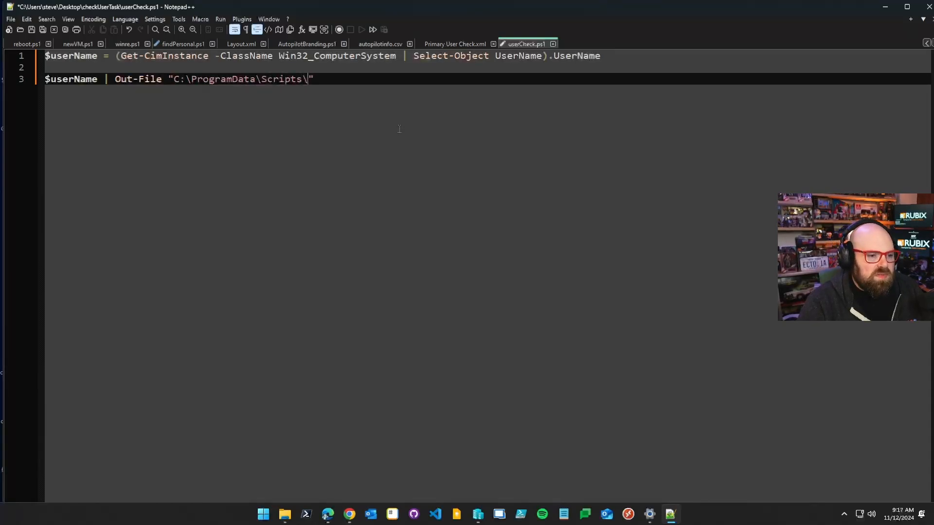
pyautogui.write('primaryUs')
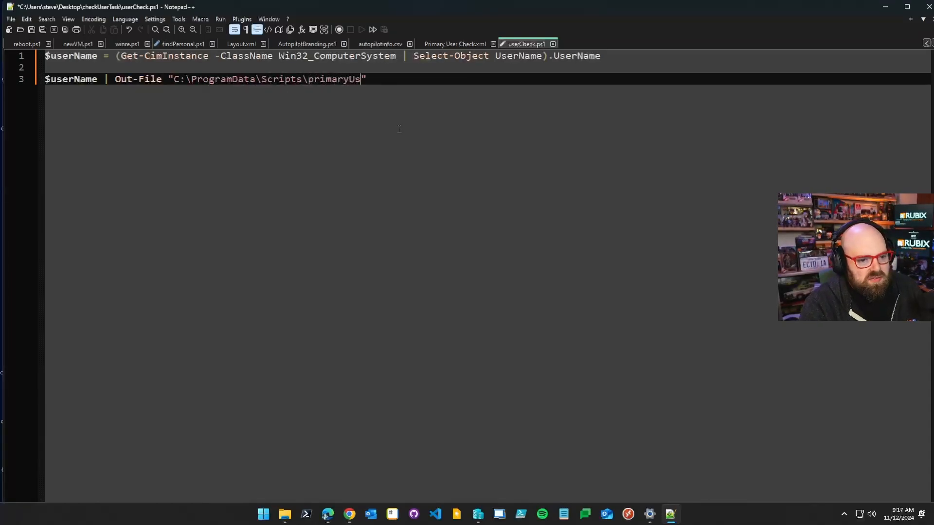
pyautogui.write('er.txt')
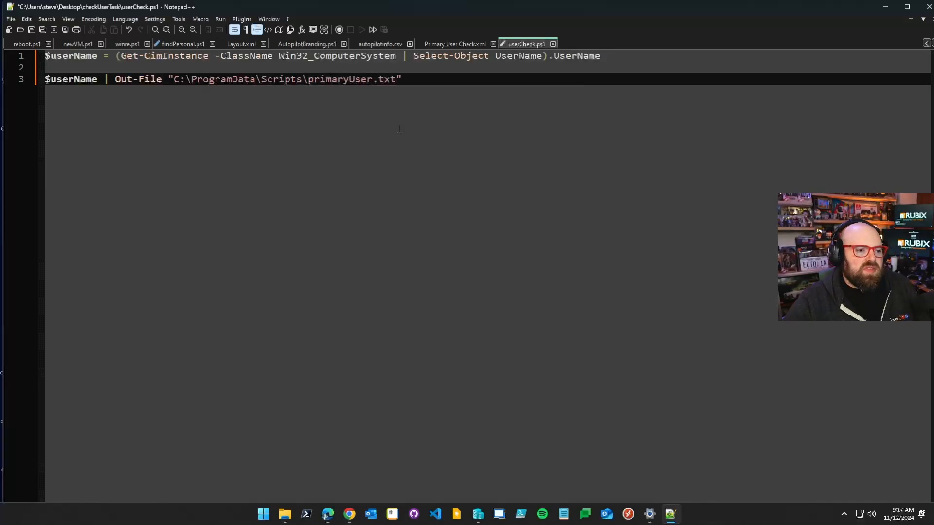
# Save userCheck.ps1 and bring up the checkUserTask folder's context menu in File Explorer.
pyautogui.press('ctrl+s')
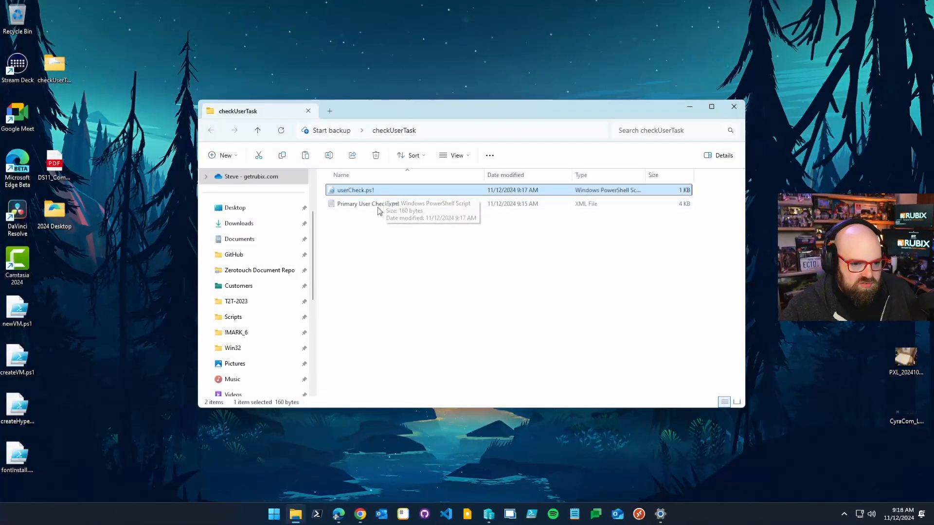
pyautogui.click(367, 204)
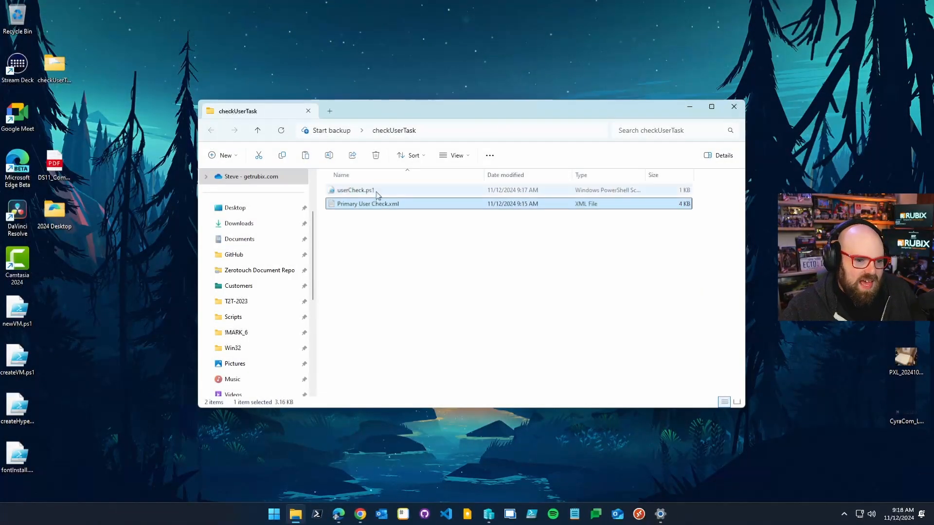
pyautogui.click(369, 238)
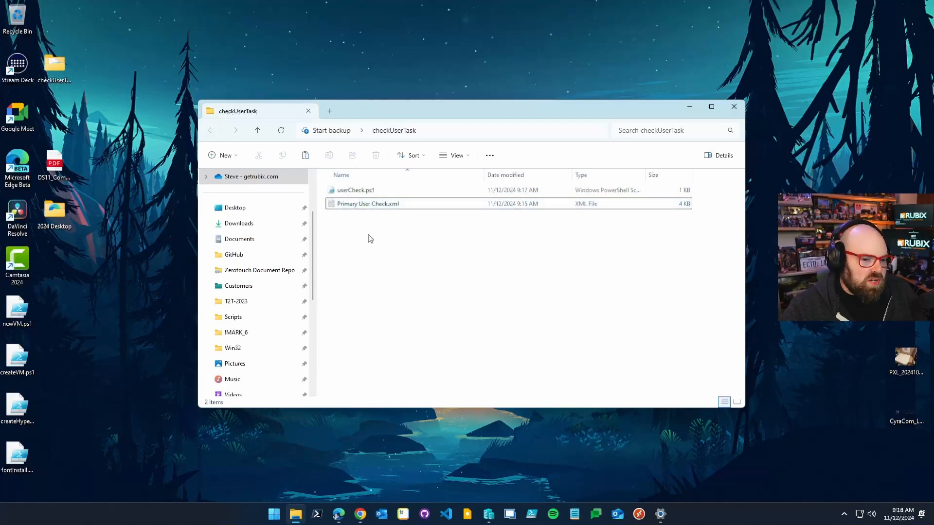
pyautogui.rightClick(369, 238)
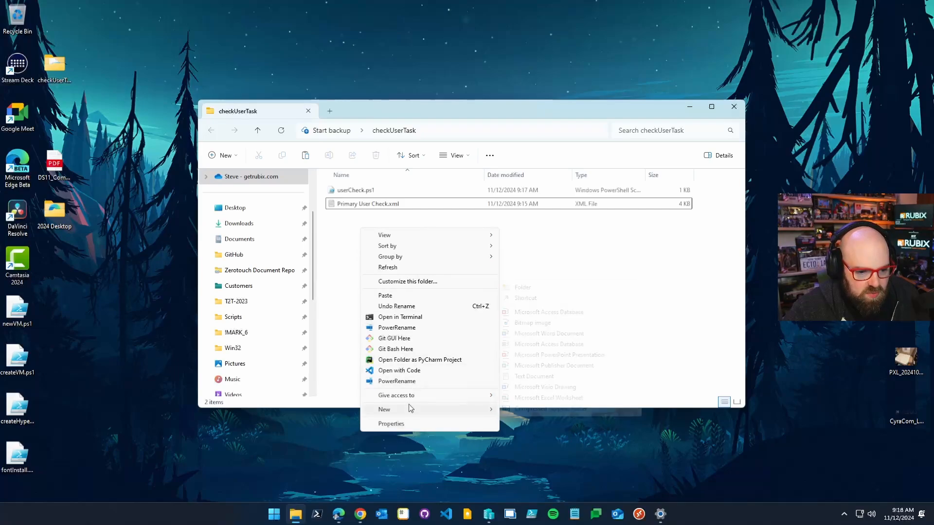
# Create a new file named installTask.ps1 in the checkUserTask folder.
pyautogui.click(533, 376)
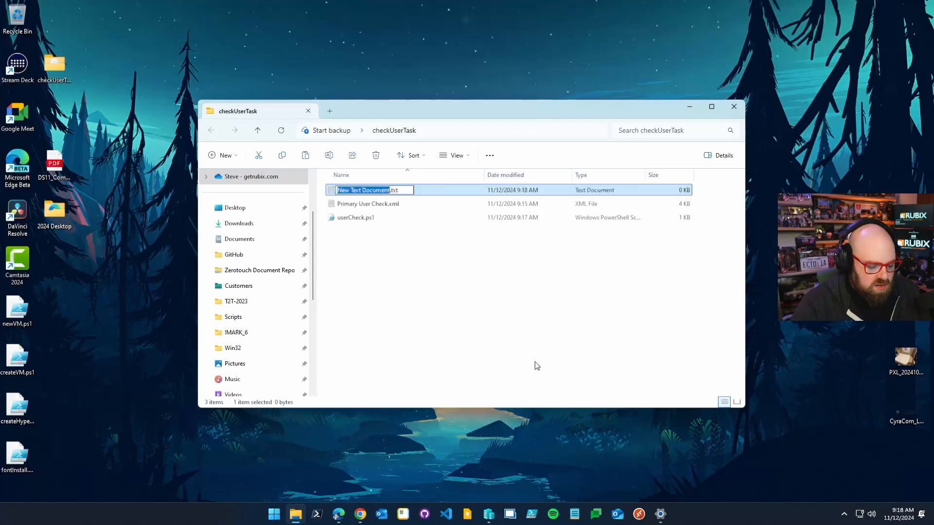
pyautogui.write('installTask.ps1')
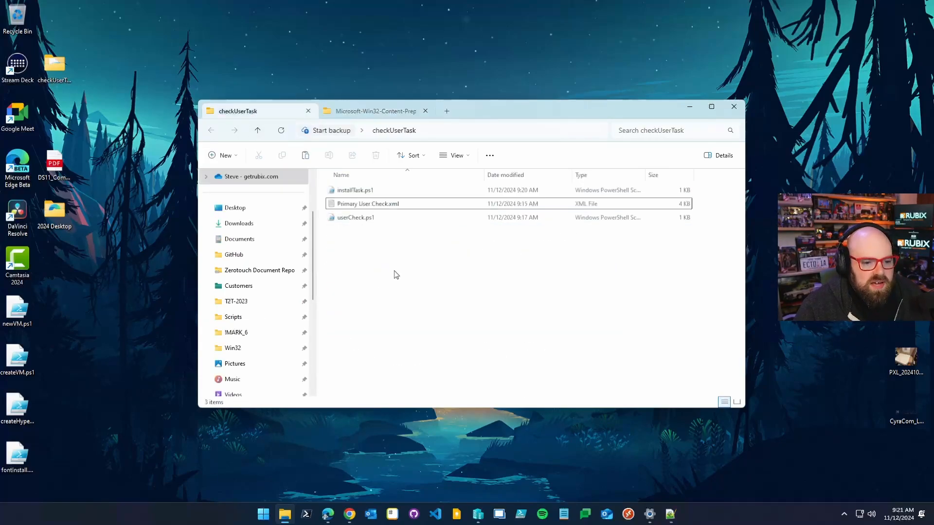
# Run IntuneWinAppUtil.exe as administrator to build installTask.intunewin, then return to Intune admin center.
pyautogui.rightClick(351, 231)
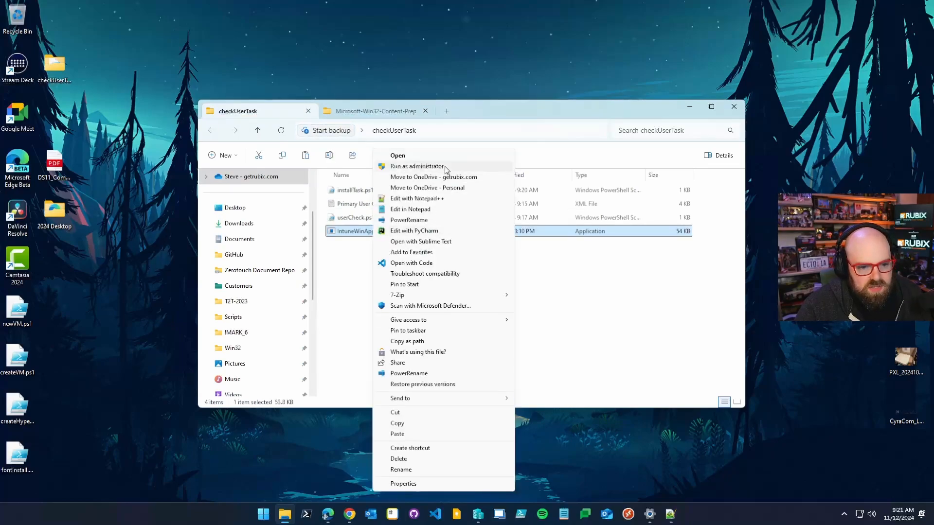
pyautogui.click(397, 155)
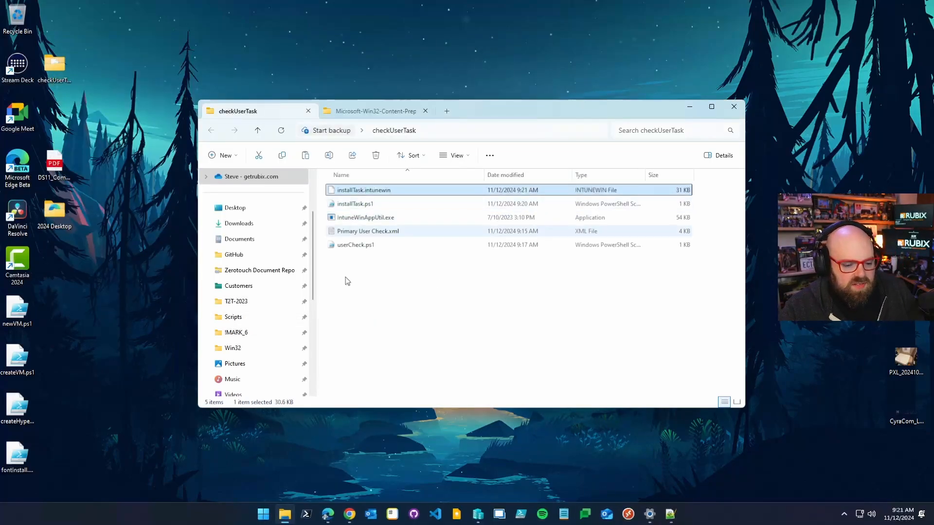
pyautogui.click(350, 514)
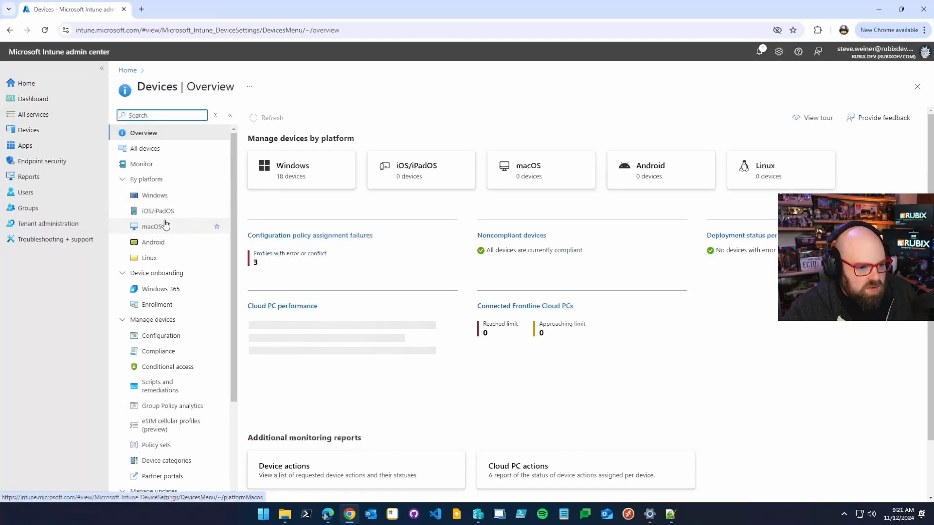
# Start adding a new Windows app of type Windows app (Win32) under Apps.
pyautogui.click(154, 194)
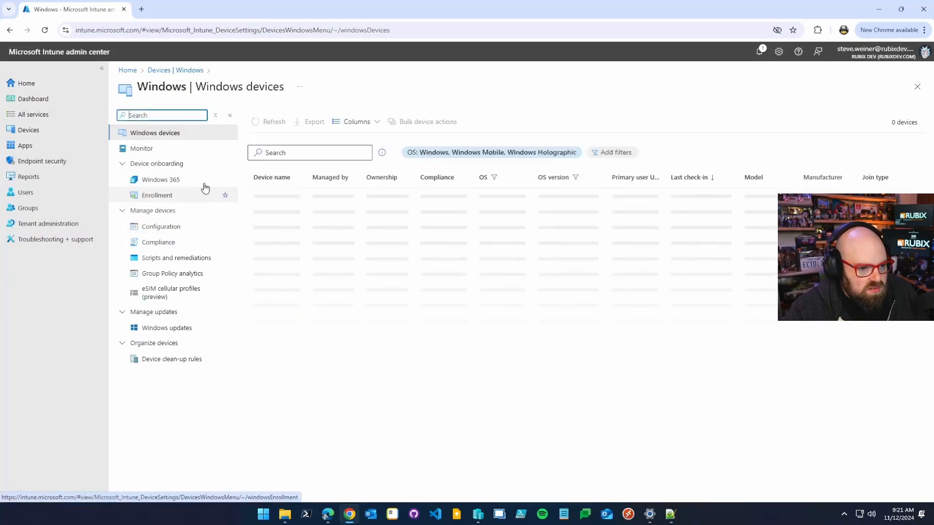
pyautogui.click(25, 145)
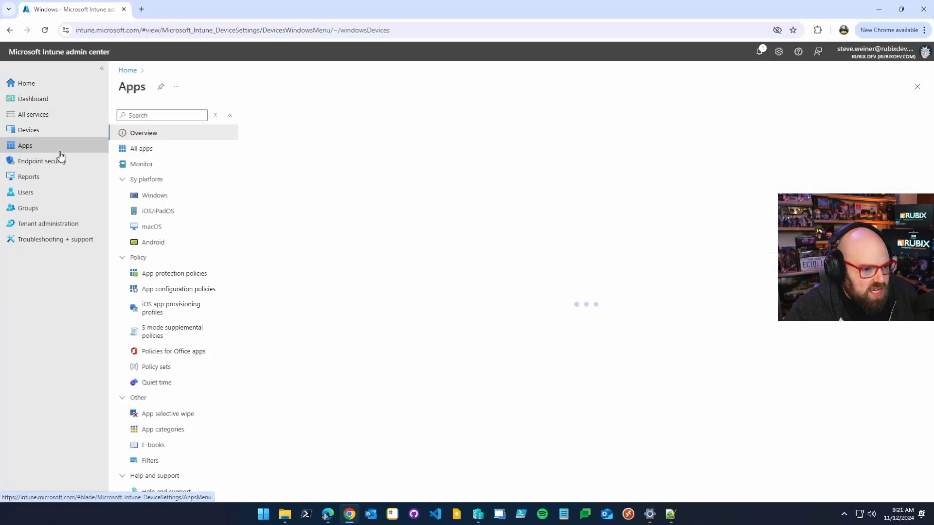
pyautogui.click(264, 115)
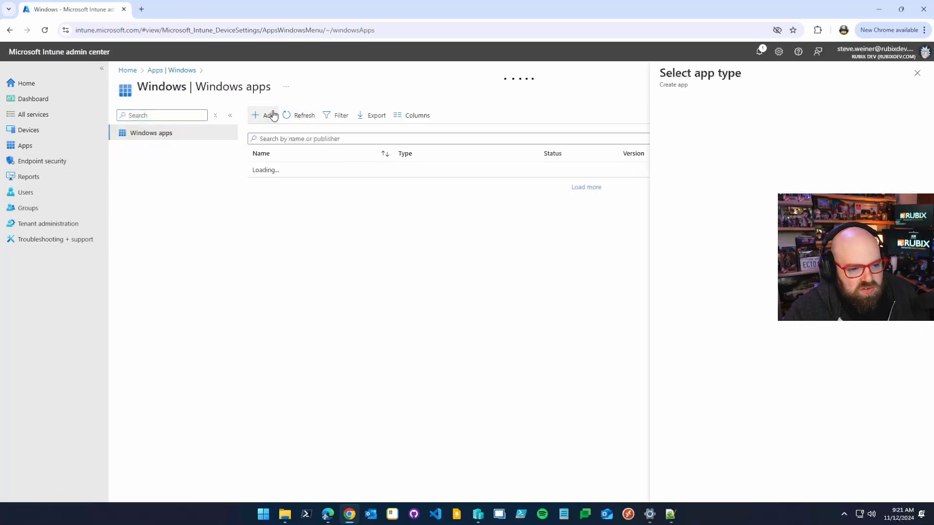
pyautogui.click(790, 119)
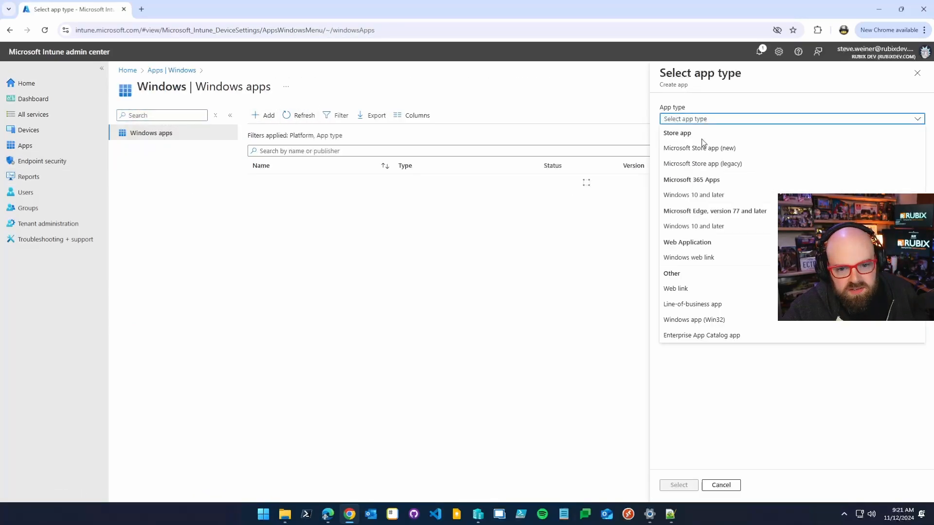
pyautogui.click(693, 319)
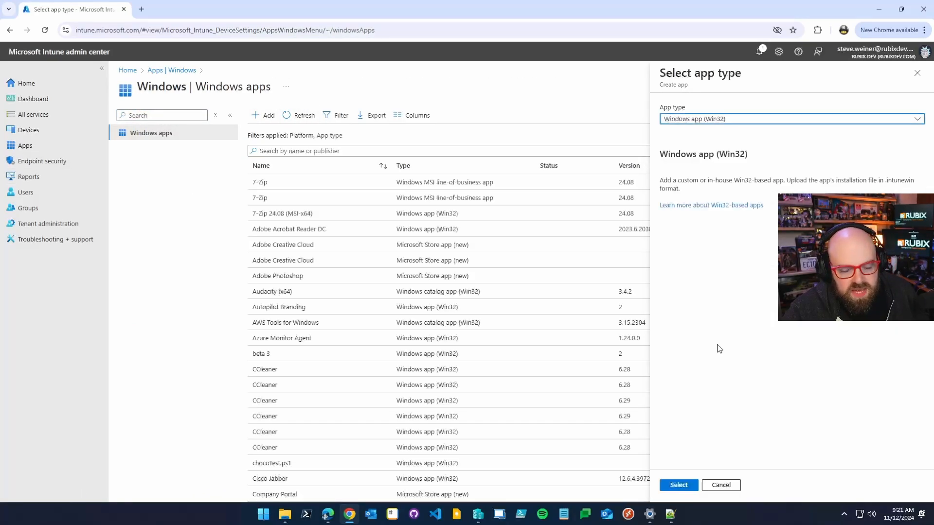
pyautogui.click(678, 485)
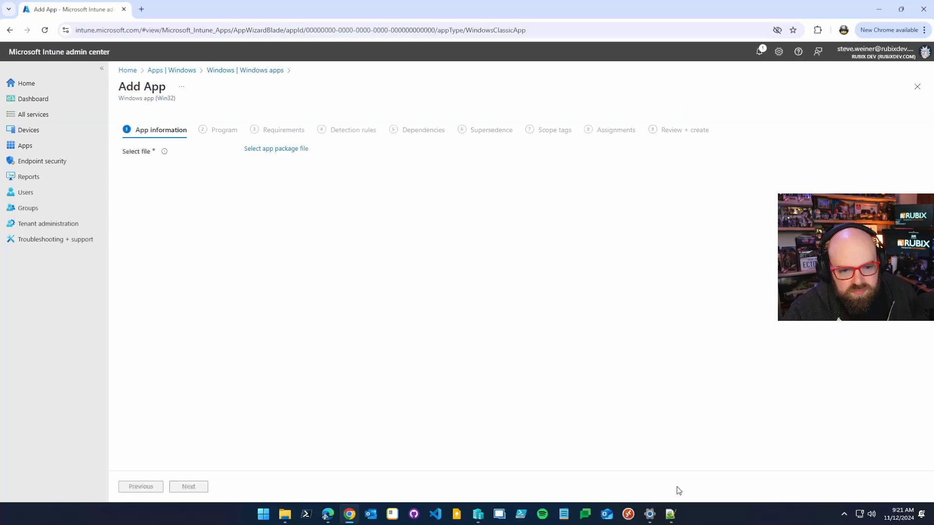
# Load installTask.intunewin as the app package file.
pyautogui.click(275, 148)
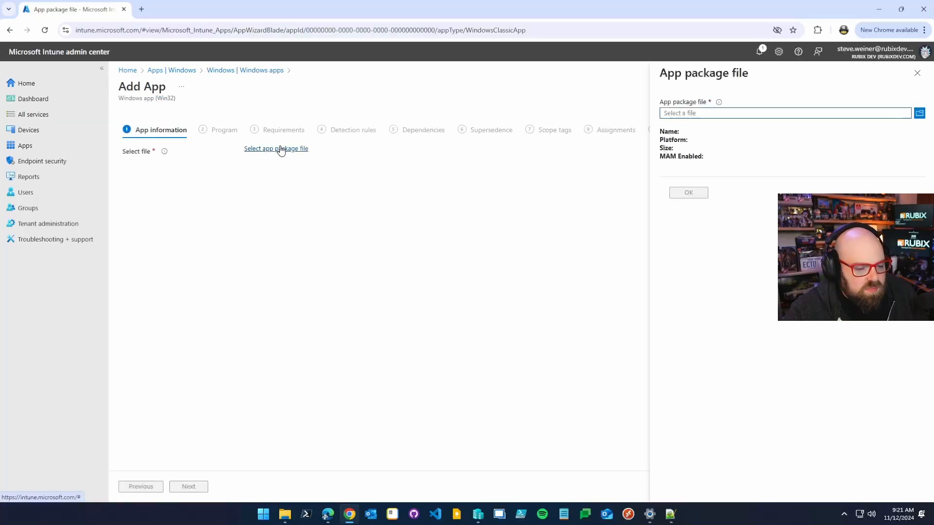
pyautogui.click(276, 148)
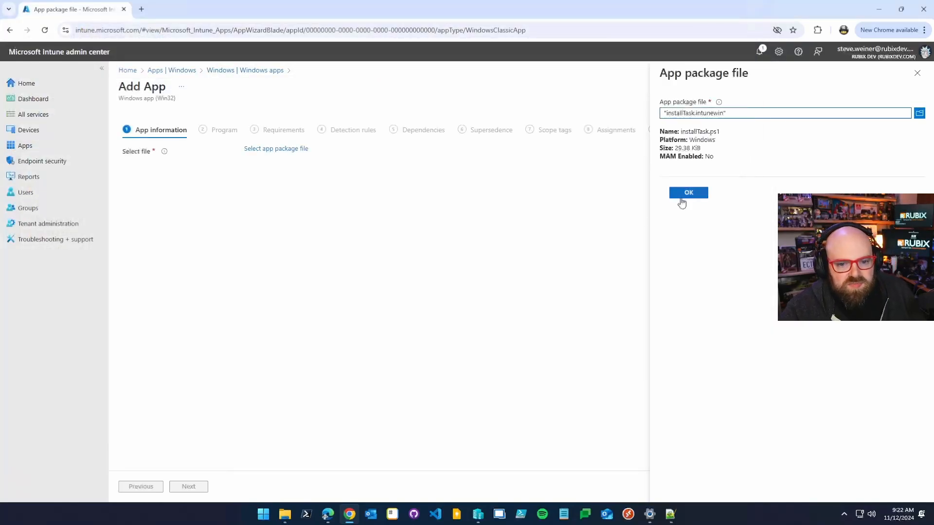
pyautogui.click(689, 192)
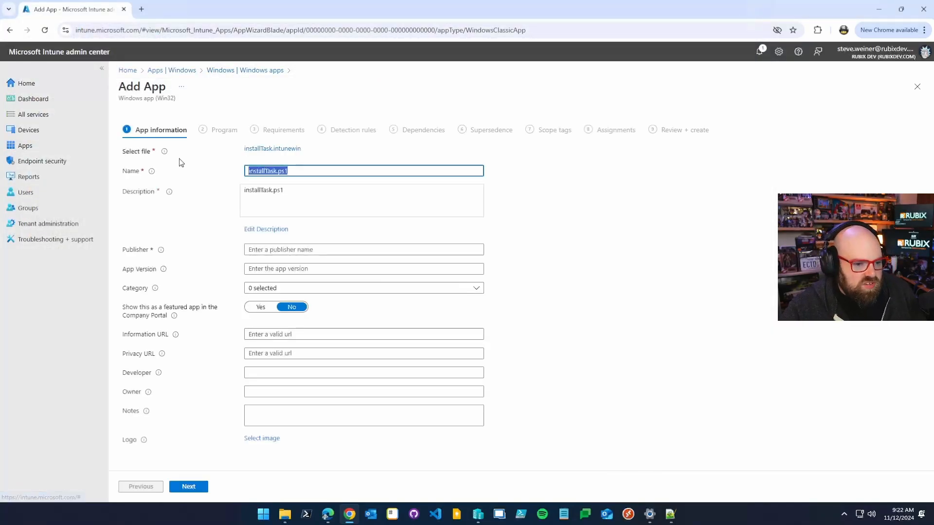
# Name the app 'Primary User Task install' with publisher GetRubix.
pyautogui.write('Primary User Task')
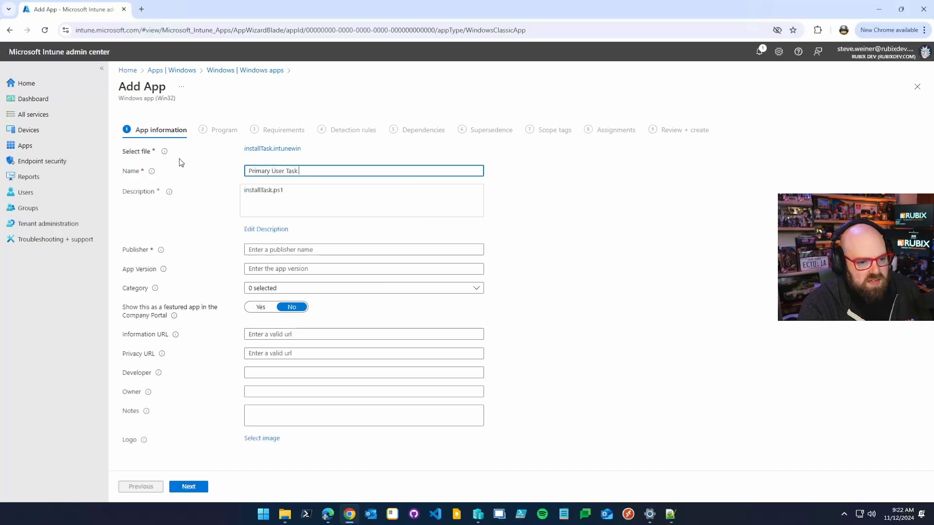
pyautogui.write('install')
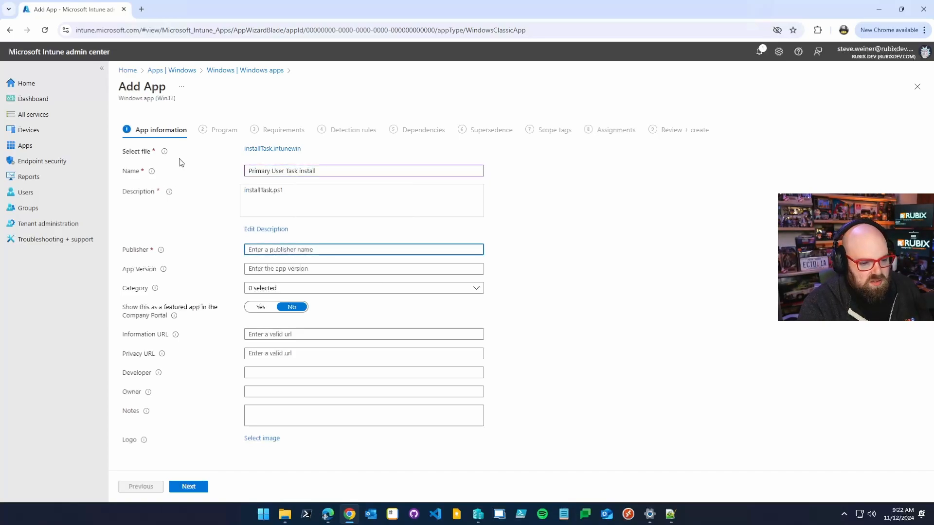
pyautogui.write('GetRubix')
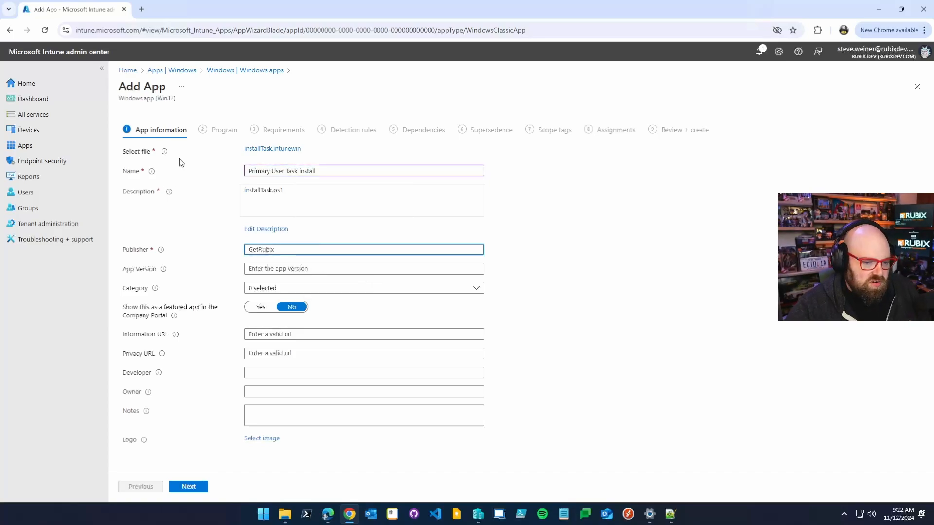
pyautogui.click(188, 486)
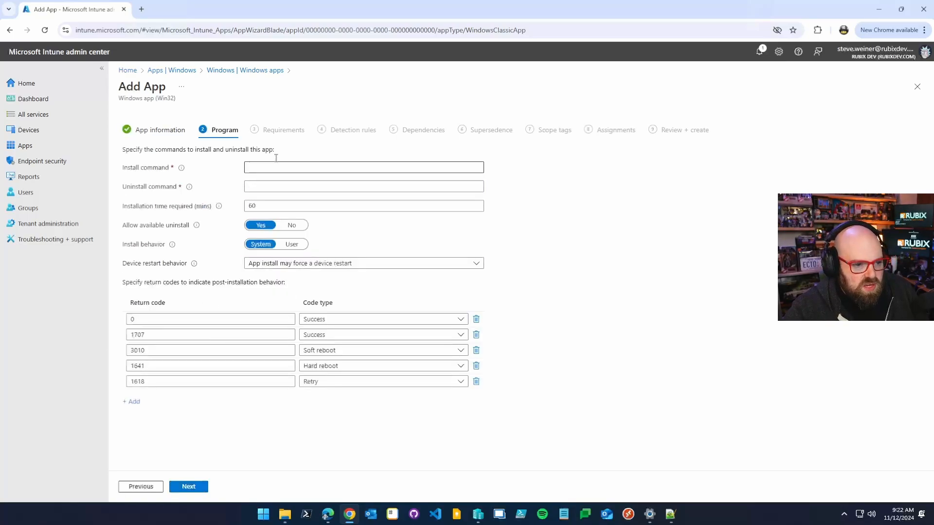
# Set install command 'powershell.exe -executionpolicy bypass .\installTask.ps1' and begin the uninstall command.
pyautogui.write('powershell.exe -executionpolicy b')
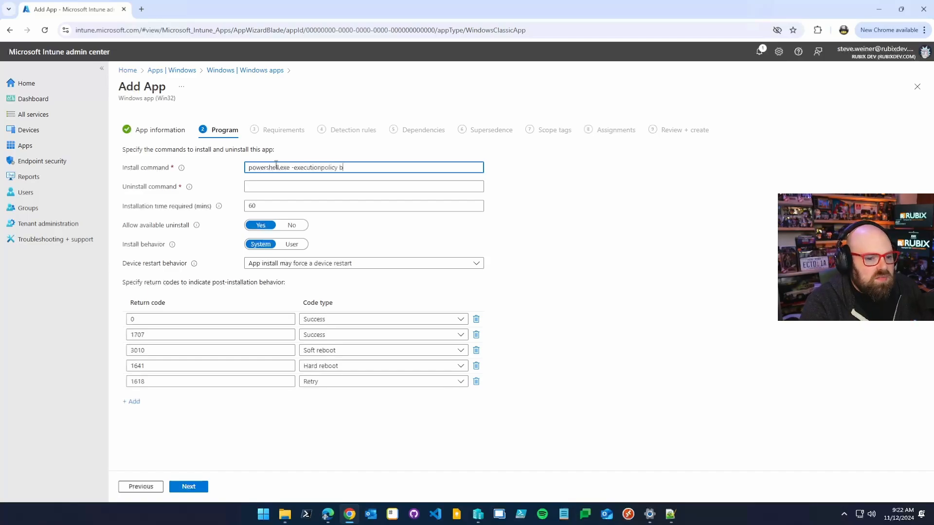
pyautogui.write('ypass .\\installTask.ps')
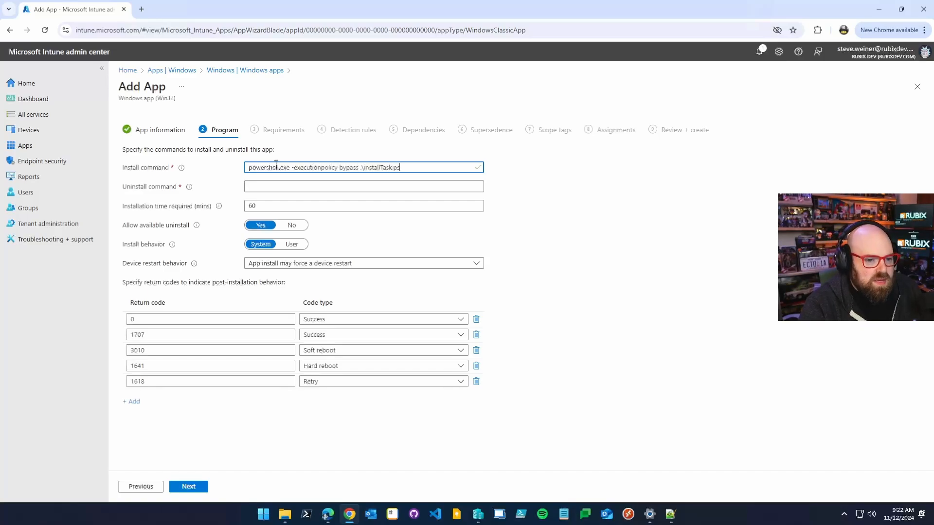
pyautogui.click(285, 514)
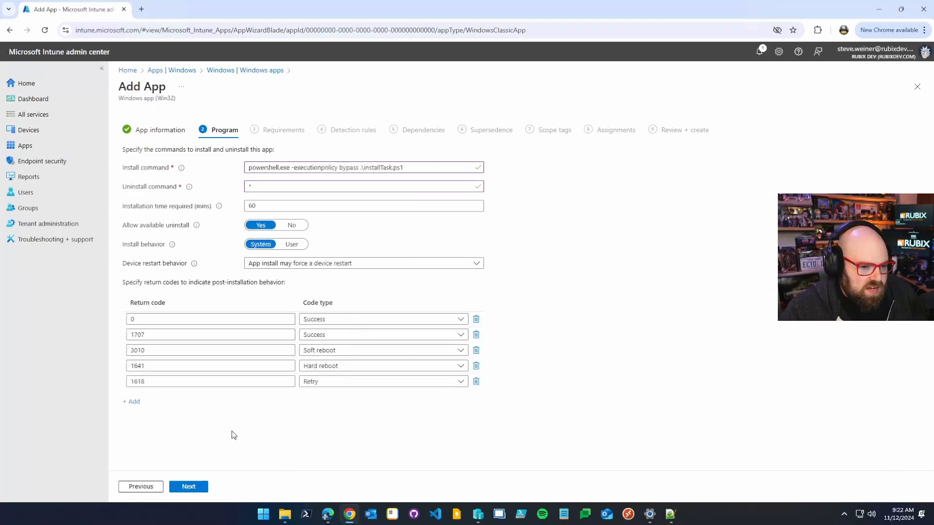
pyautogui.moveTo(188, 486)
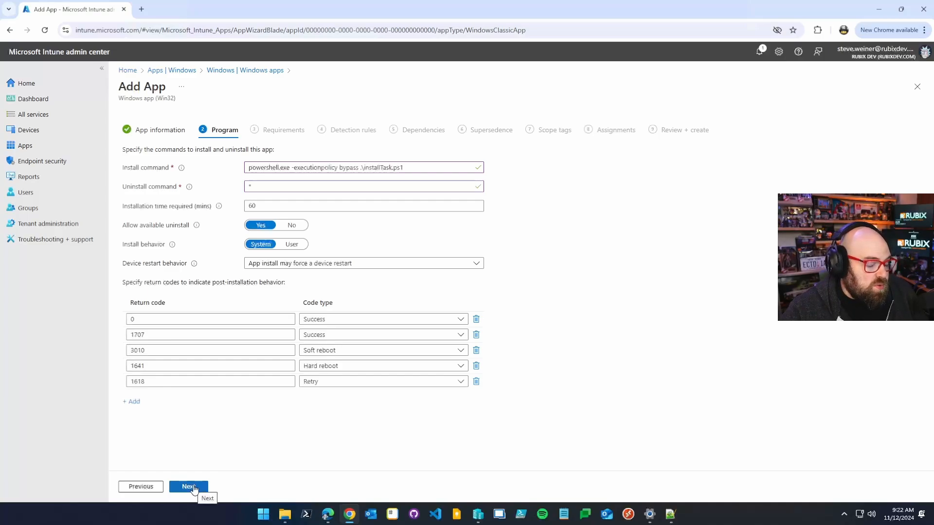
# Allow 64-bit devices alongside 32-bit in the OS architecture requirements.
pyautogui.click(188, 487)
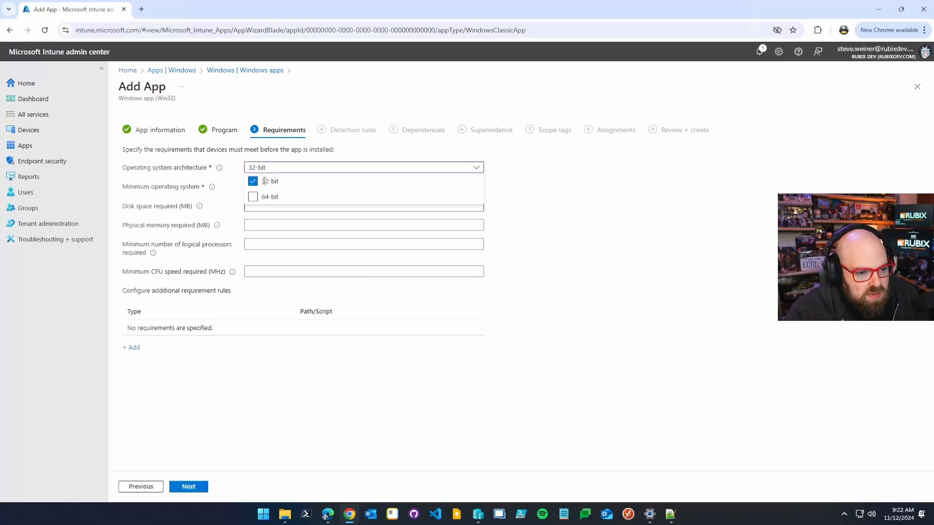
pyautogui.click(252, 196)
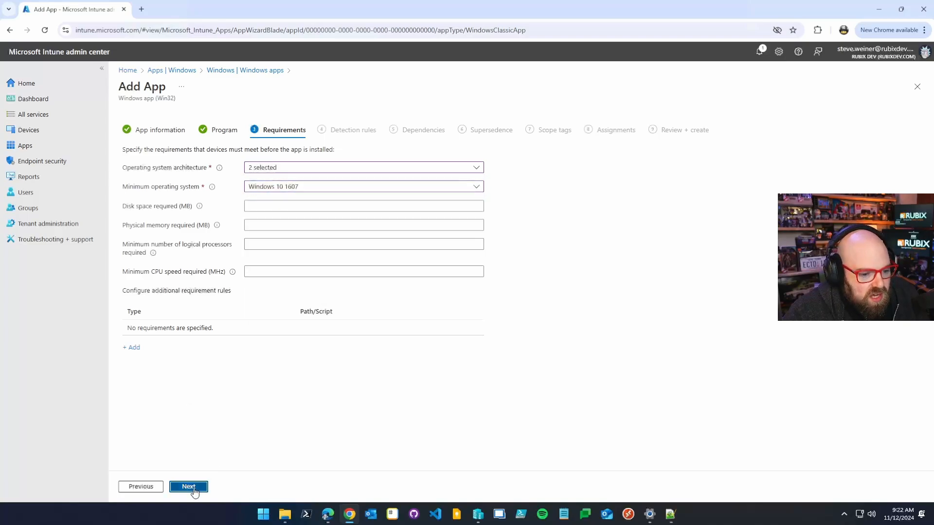
pyautogui.click(188, 486)
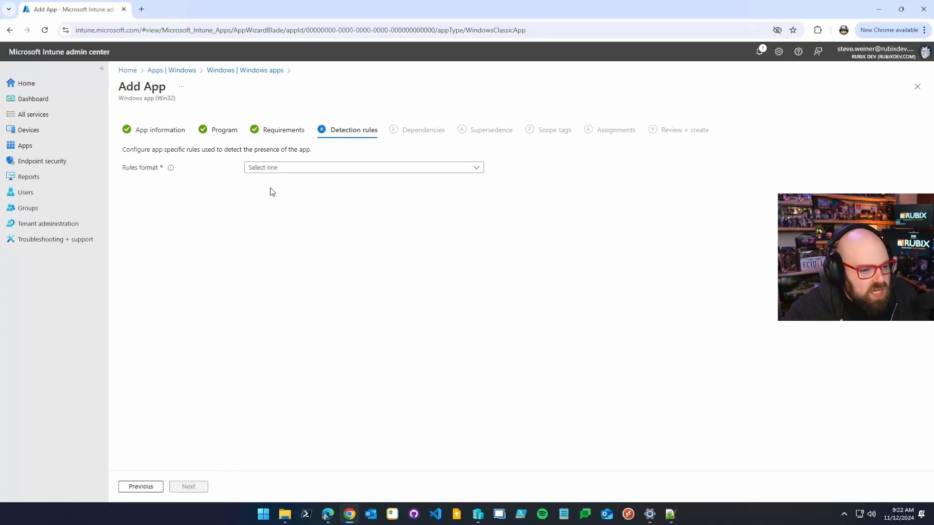
# Add a manual file detection rule for userCheck.ps1 in C:\ProgramData\Scripts.
pyautogui.click(363, 167)
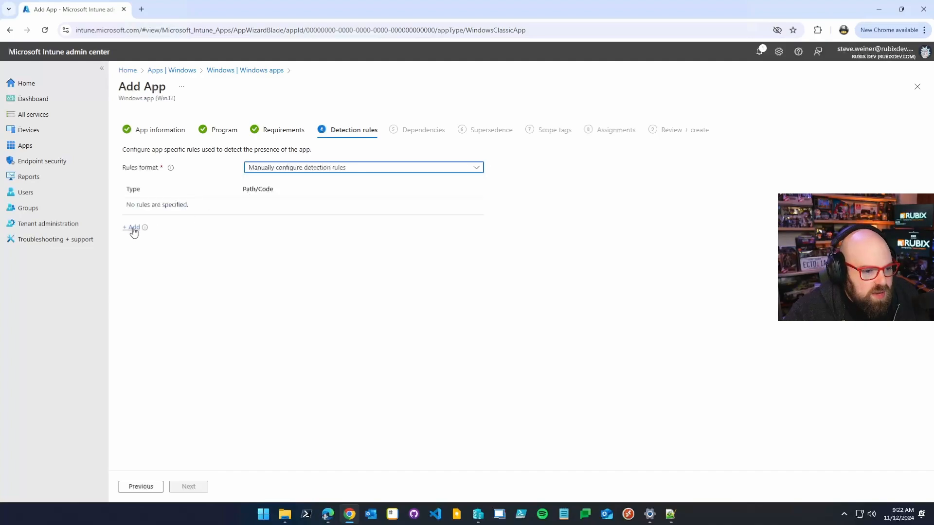
pyautogui.click(130, 227)
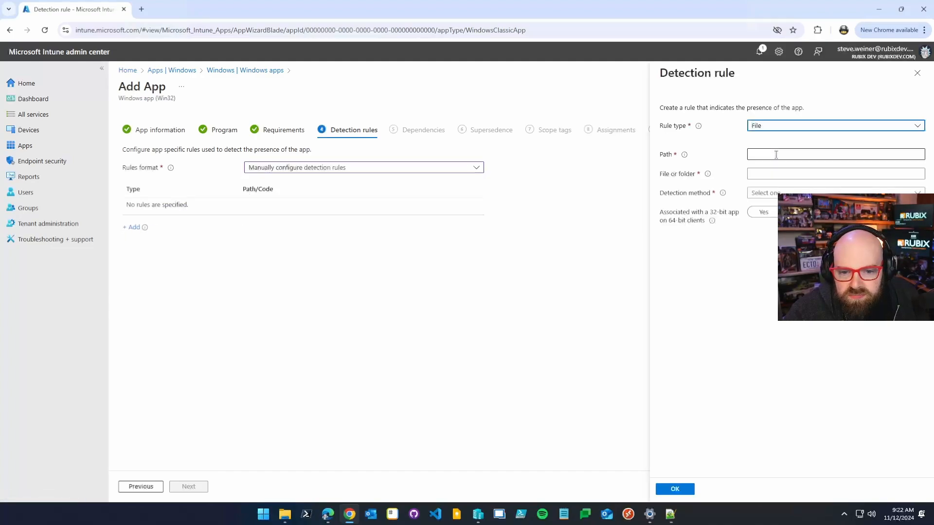
pyautogui.write('C:\\ProgramData\\Scripts')
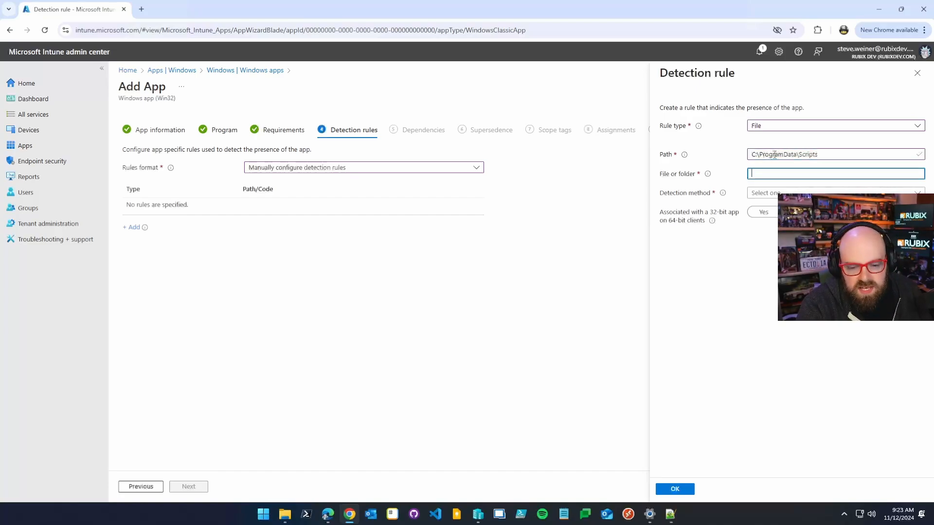
pyautogui.write('installT')
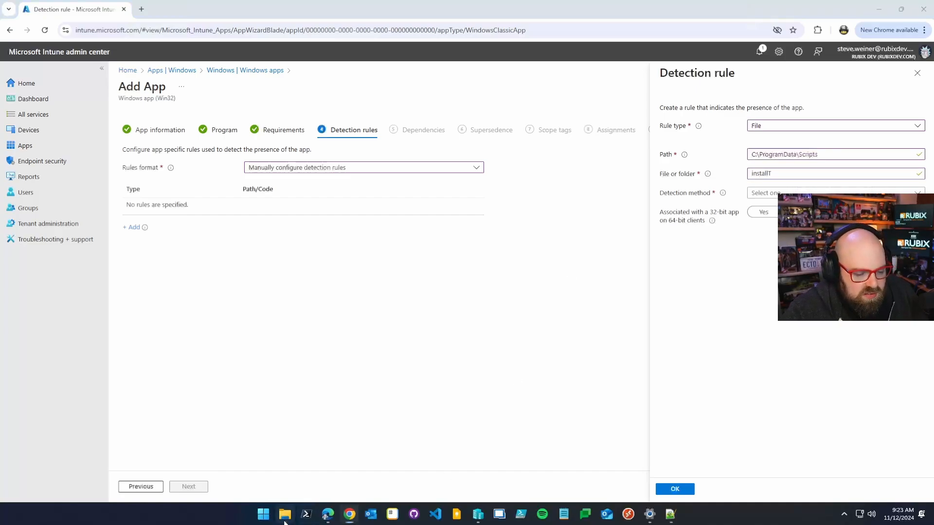
pyautogui.click(285, 514)
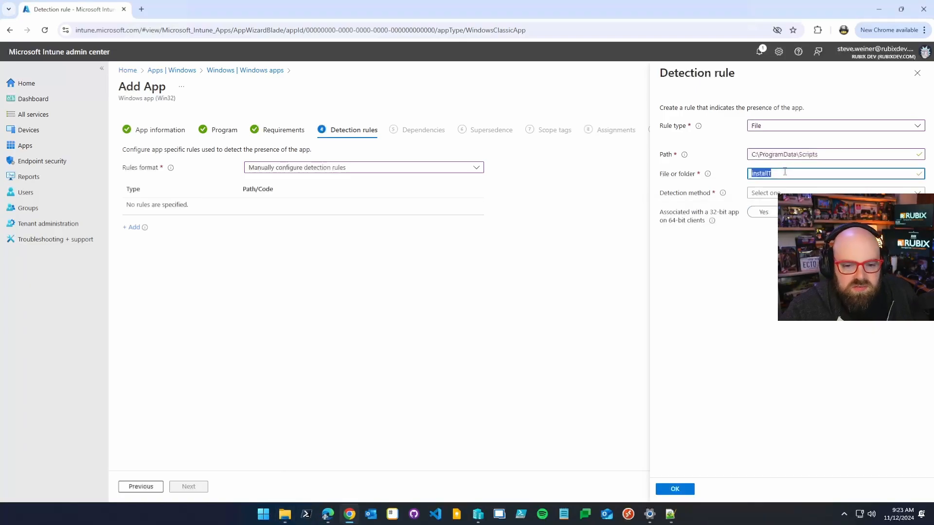
pyautogui.write('userCheck')
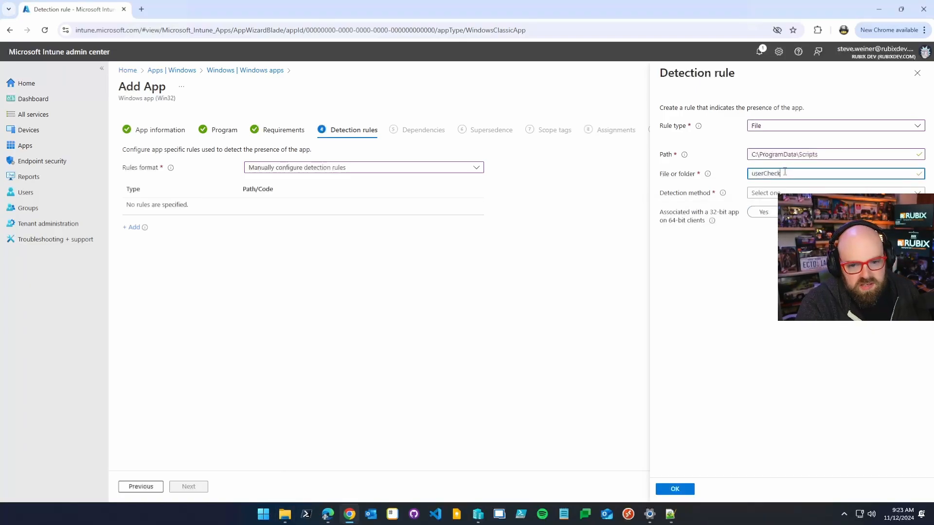
pyautogui.write('.ps1')
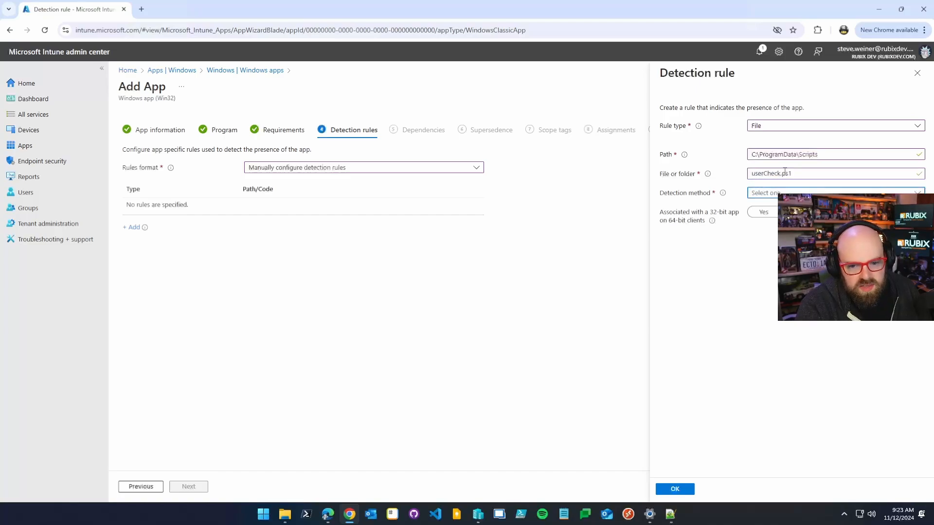
pyautogui.click(833, 192)
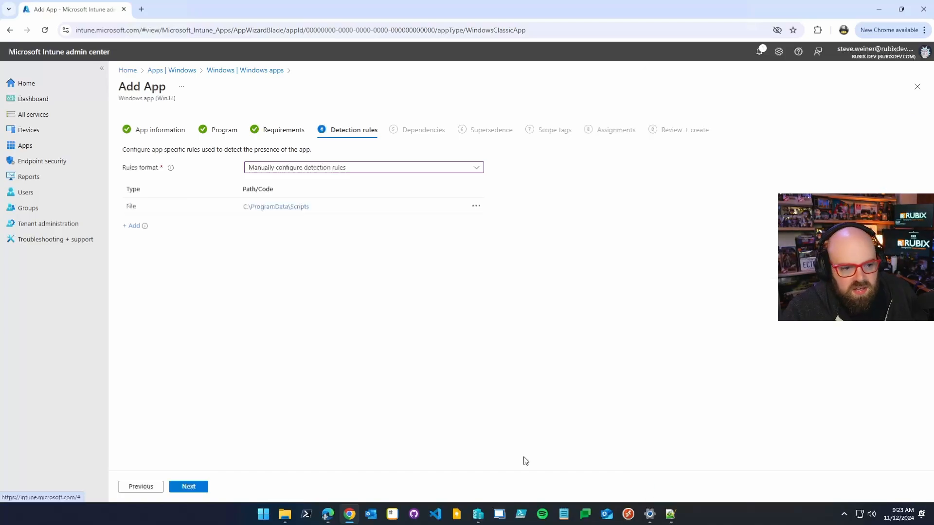
pyautogui.click(188, 486)
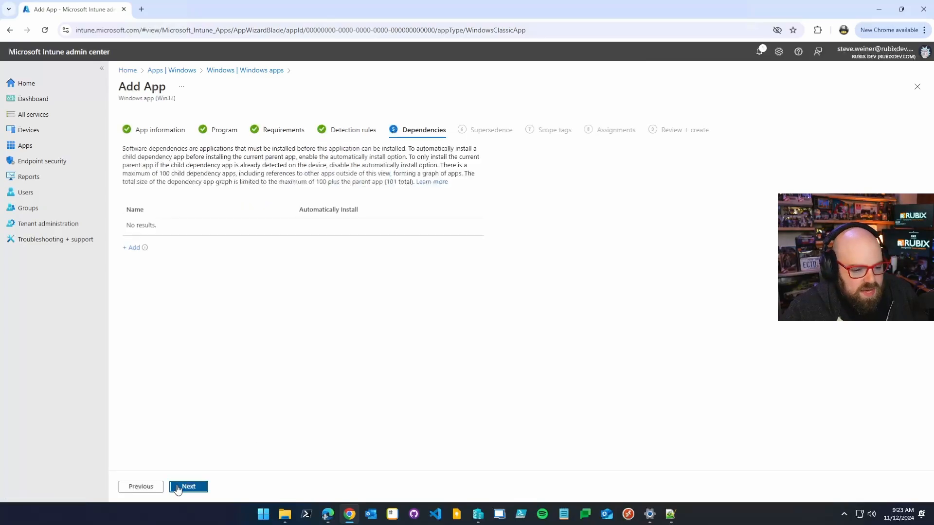
pyautogui.click(188, 486)
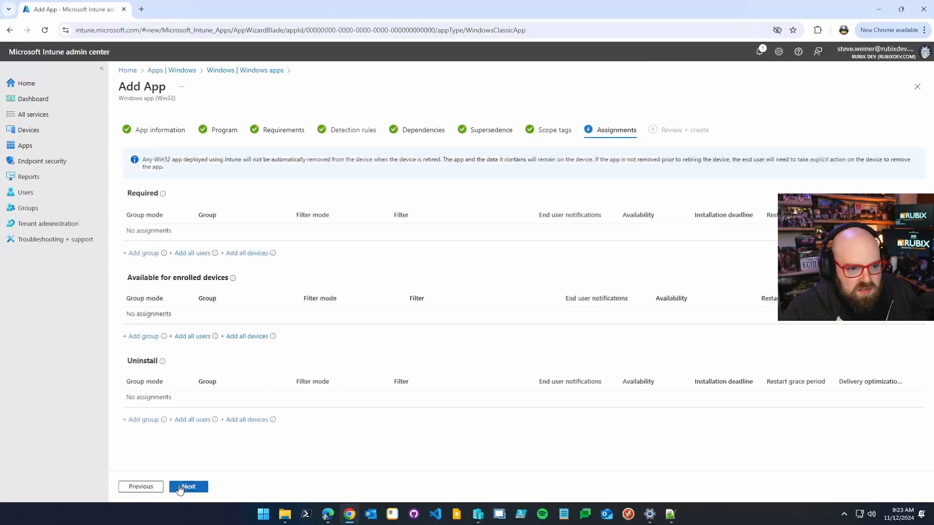